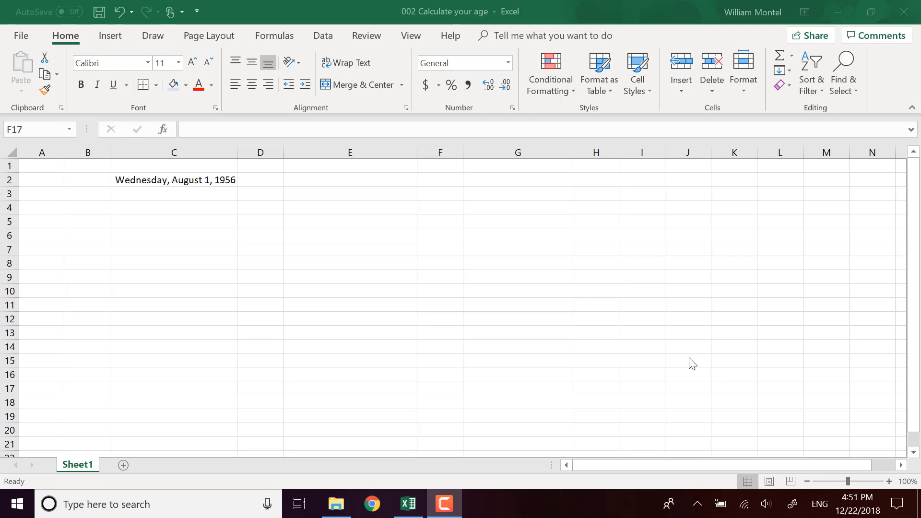
pyautogui.moveTo(366, 287)
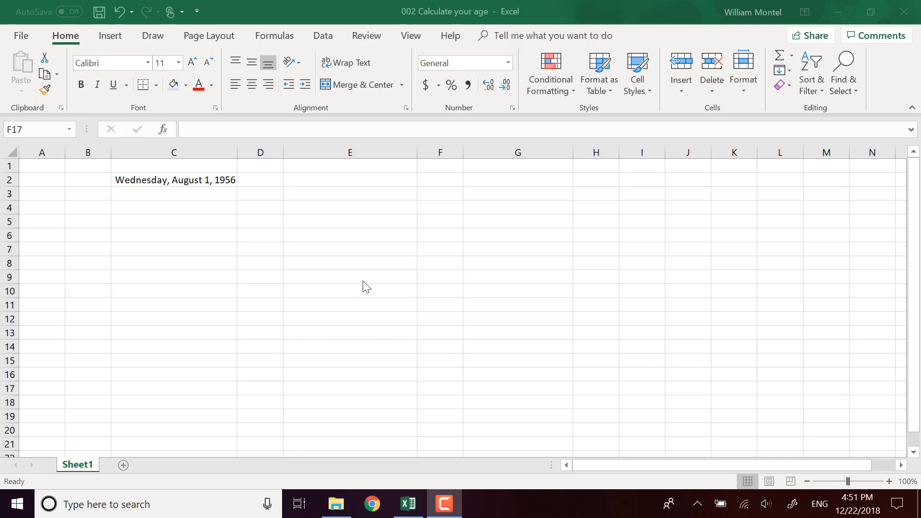
pyautogui.moveTo(362, 199)
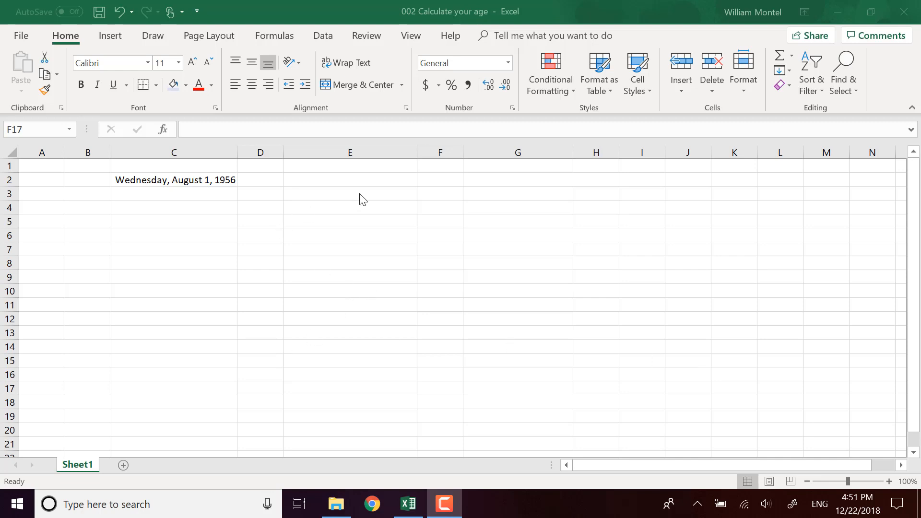
pyautogui.moveTo(490, 282)
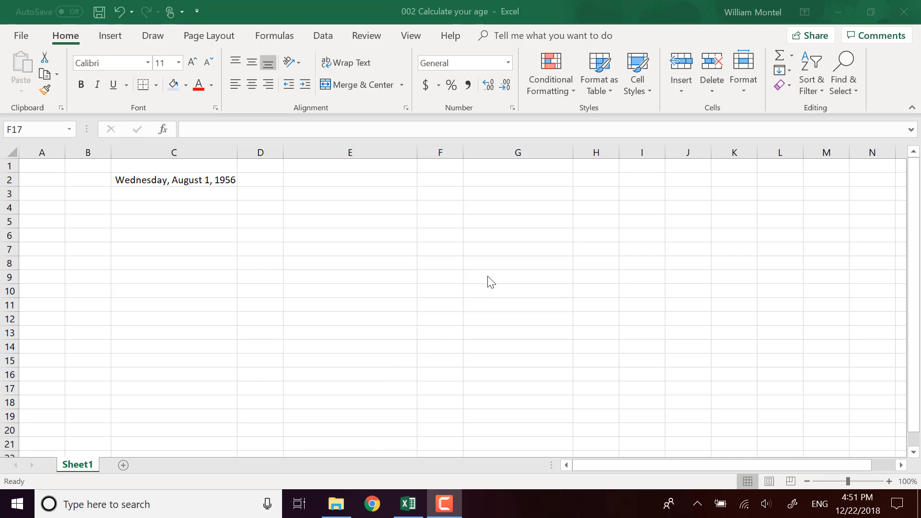
pyautogui.moveTo(337, 187)
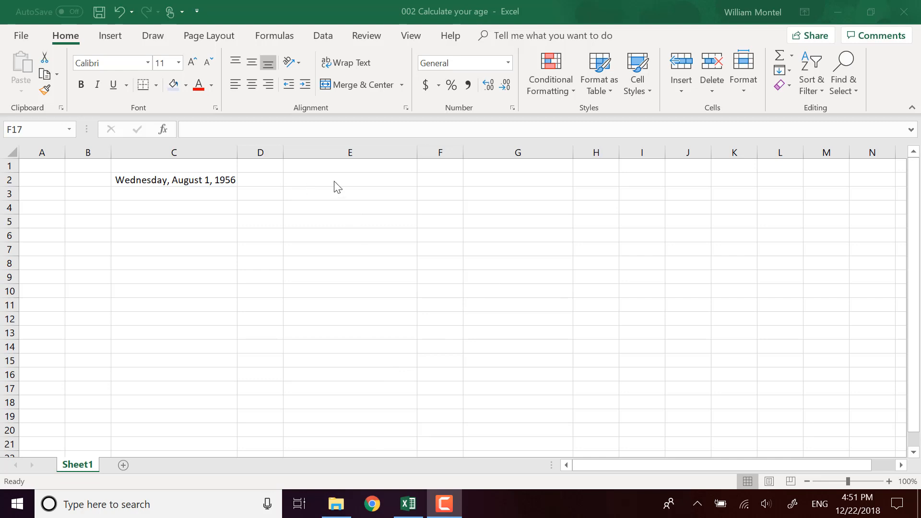
pyautogui.moveTo(241, 152)
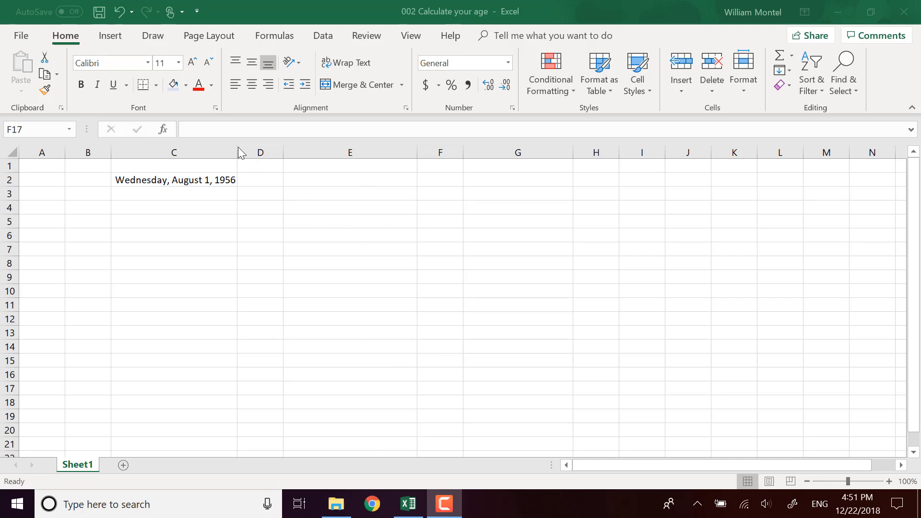
# Widen column C to fit the birth date and center the date in C2
pyautogui.click(441, 388)
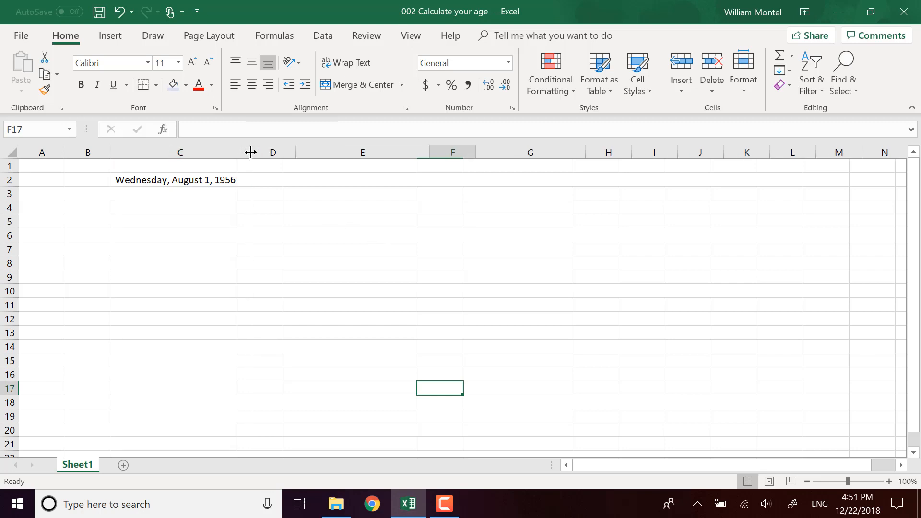
pyautogui.click(180, 152)
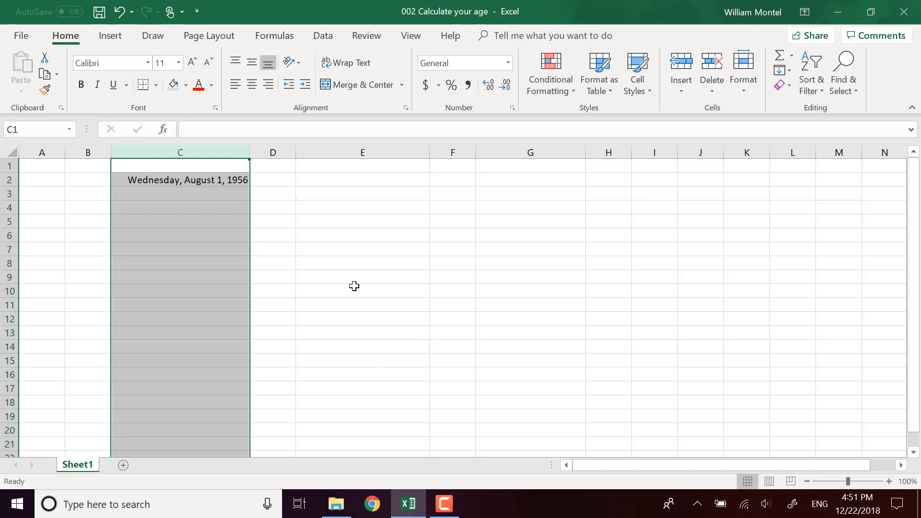
pyautogui.moveTo(357, 263)
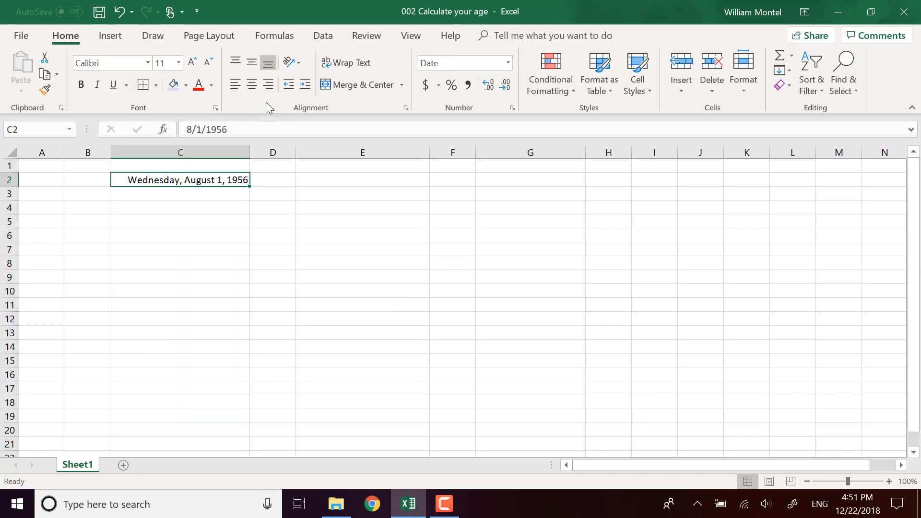
pyautogui.moveTo(251, 84)
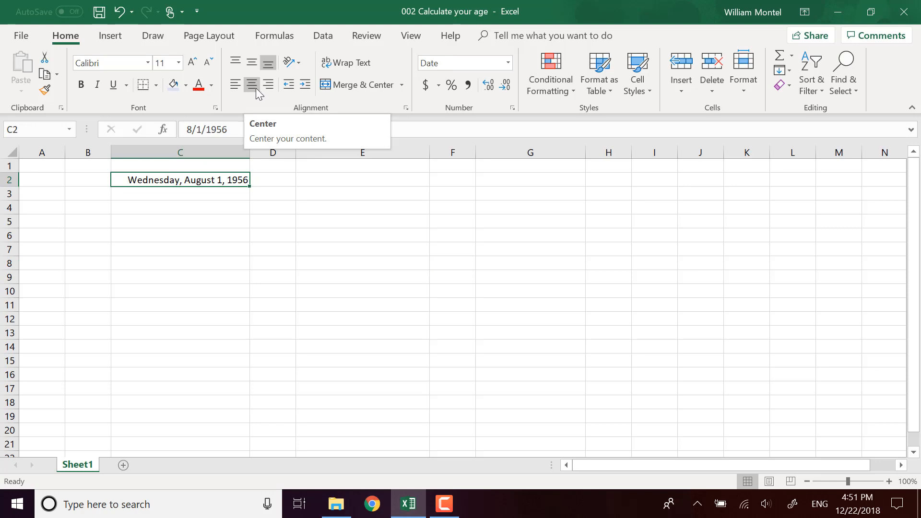
pyautogui.moveTo(251, 94)
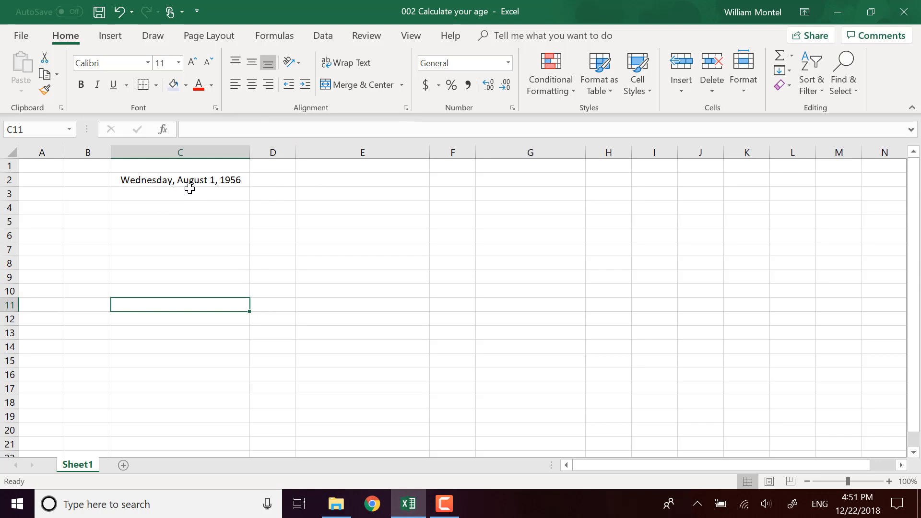
pyautogui.click(179, 180)
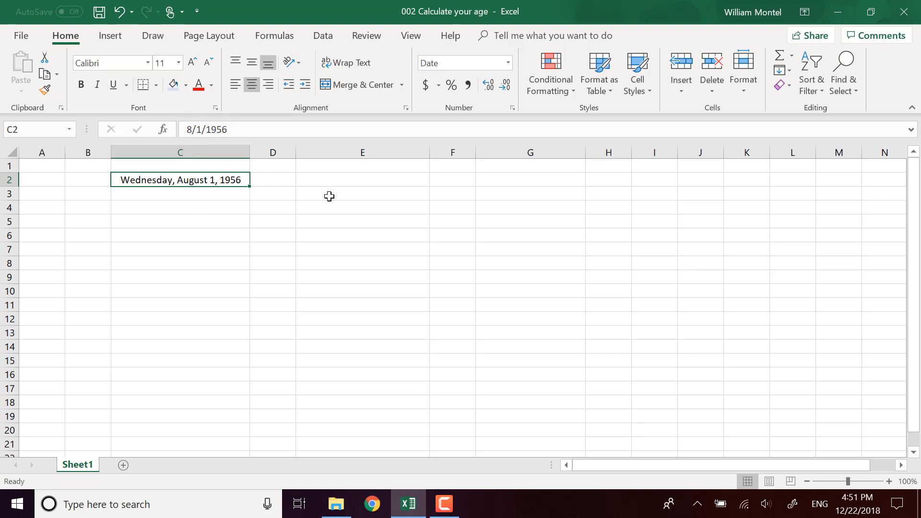
# Enter =TODAY() in E2, showing Saturday, December 22, 2018
pyautogui.click(362, 180)
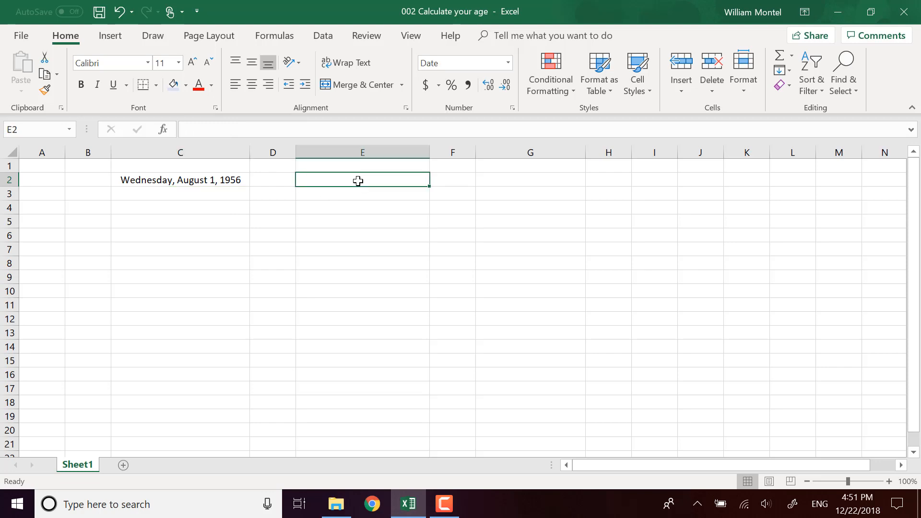
pyautogui.write('=ta')
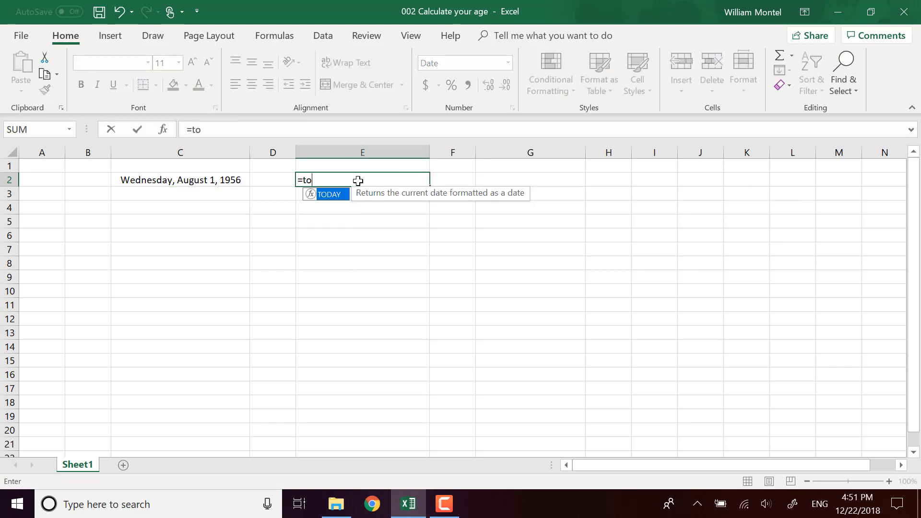
pyautogui.write('day')
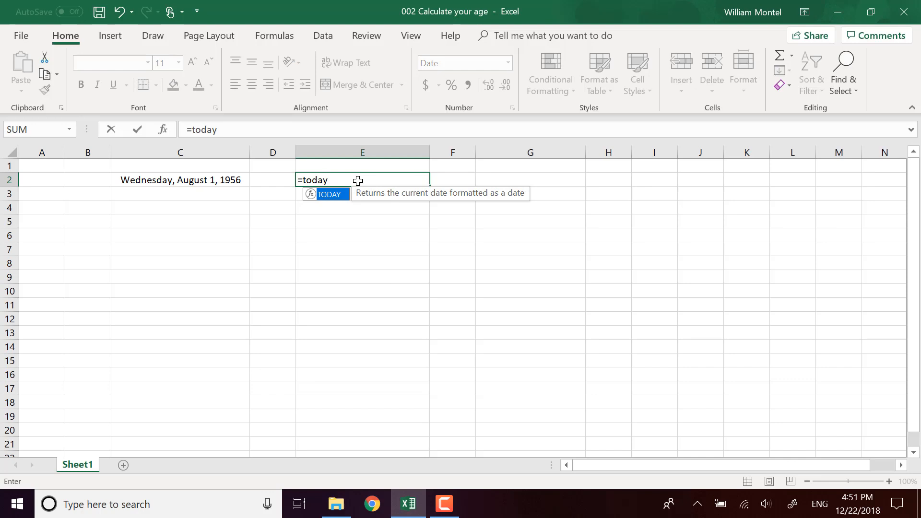
pyautogui.write('()')
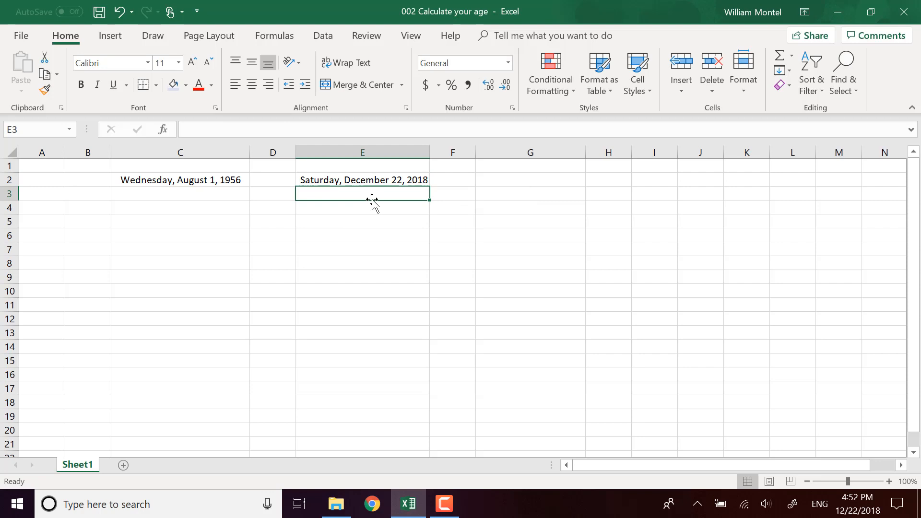
pyautogui.moveTo(410, 174)
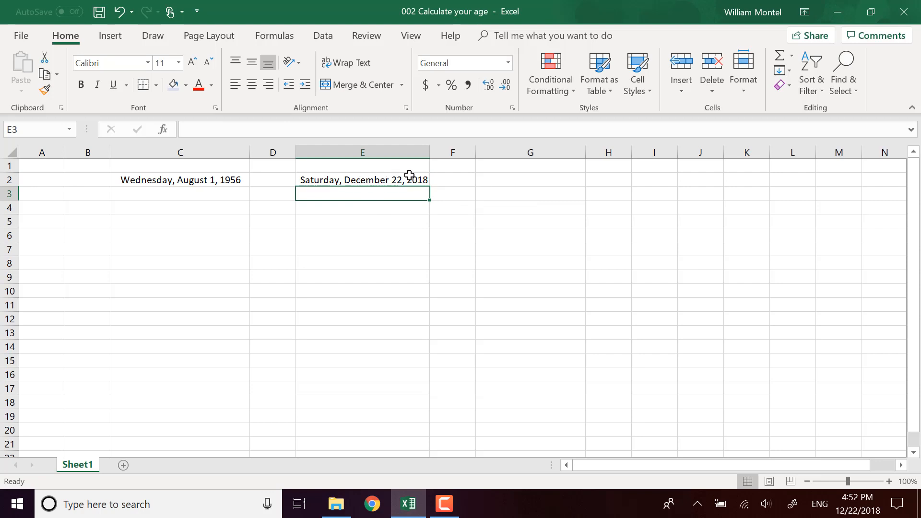
pyautogui.moveTo(300, 232)
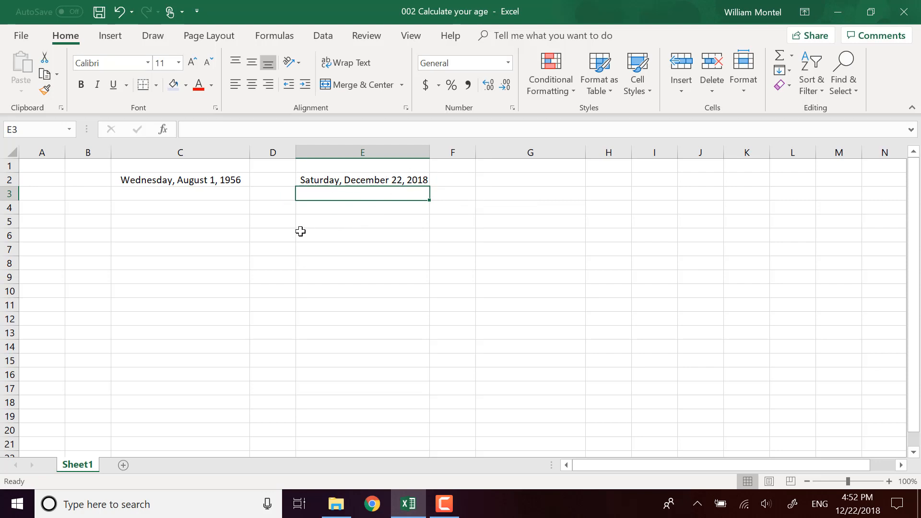
pyautogui.moveTo(365, 251)
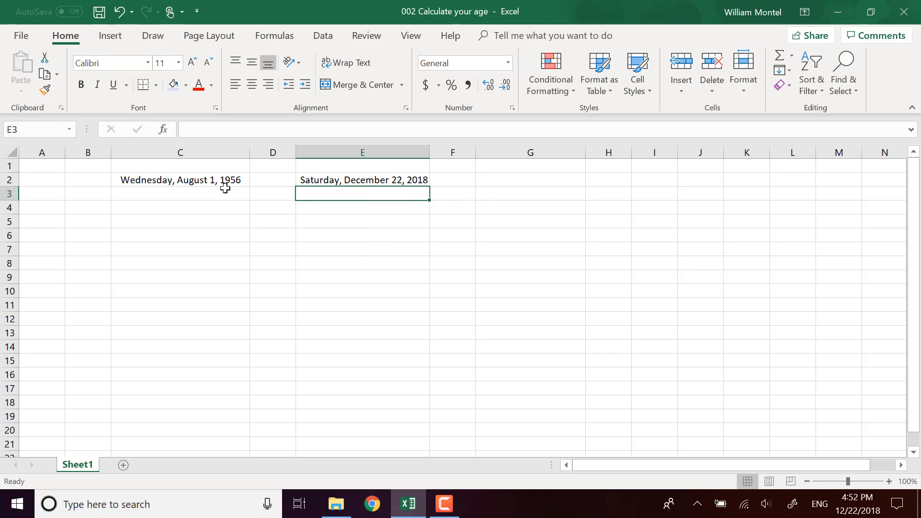
pyautogui.moveTo(224, 184)
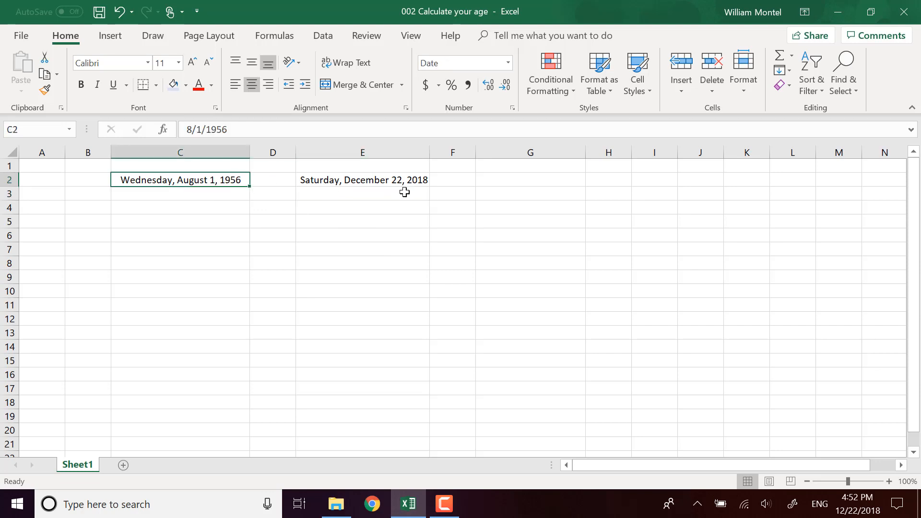
# Format E2 as General so today's date shows as serial number 43456
pyautogui.click(362, 179)
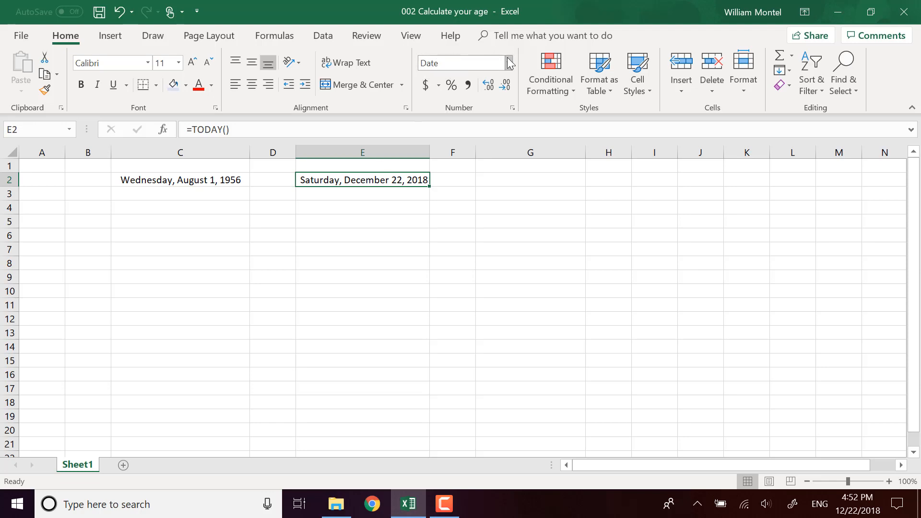
pyautogui.click(507, 63)
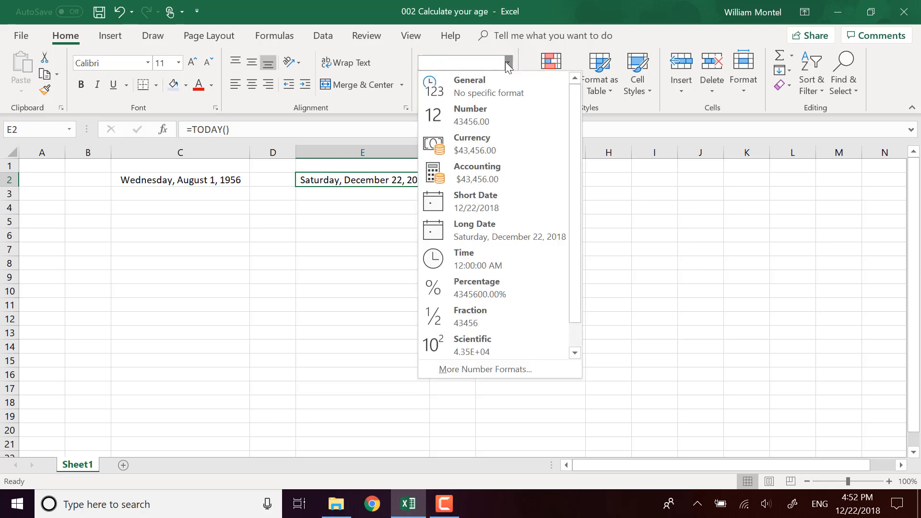
pyautogui.moveTo(470, 86)
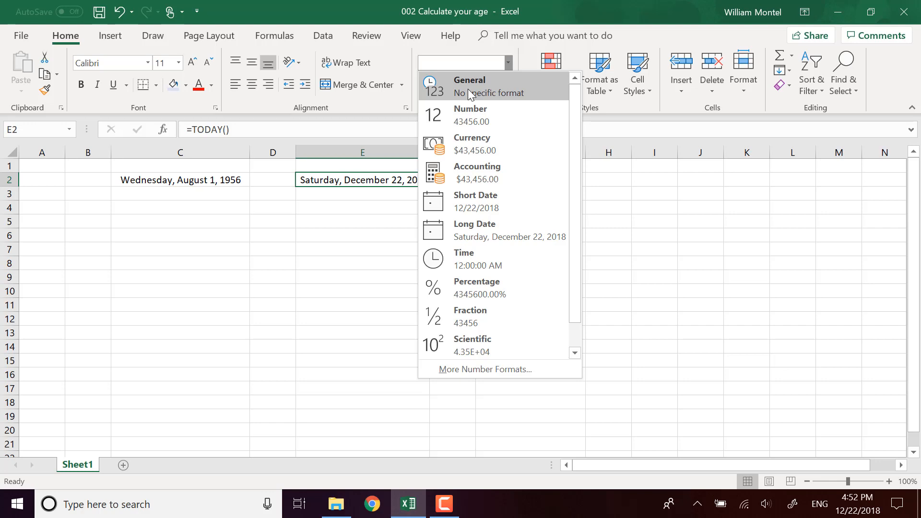
pyautogui.click(469, 79)
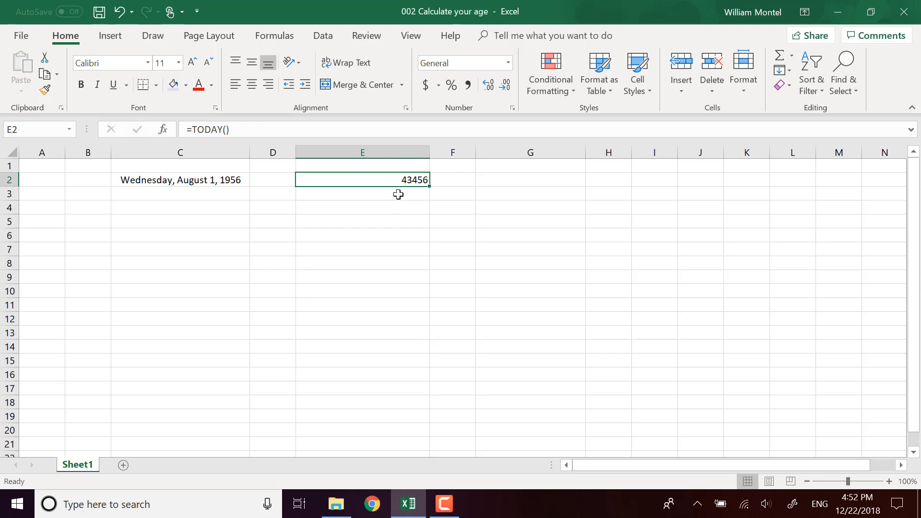
pyautogui.moveTo(432, 188)
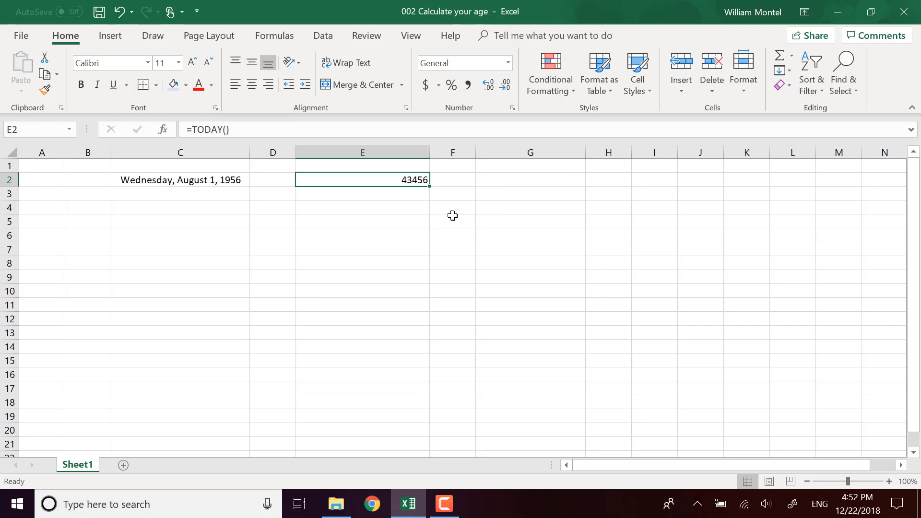
# Enter 1 in E6 and format it as Long Date, Sunday, January 1, 1900
pyautogui.click(362, 235)
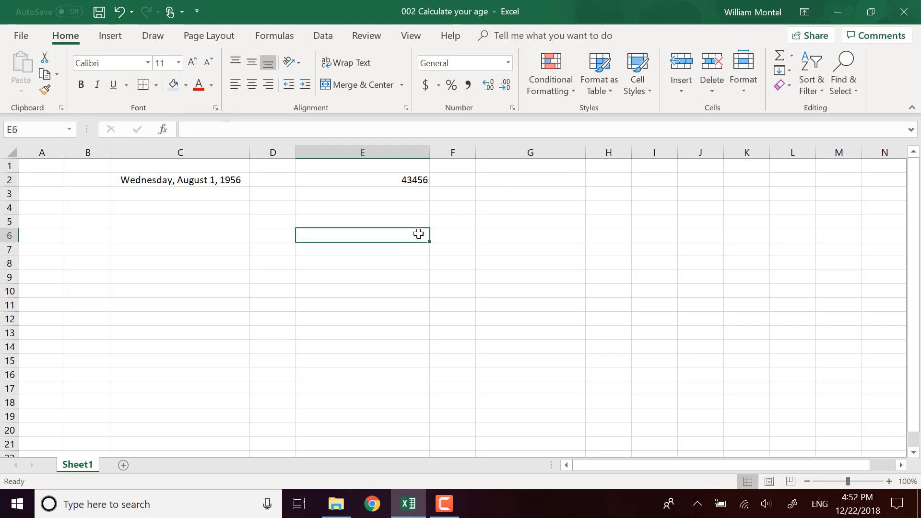
pyautogui.write('1')
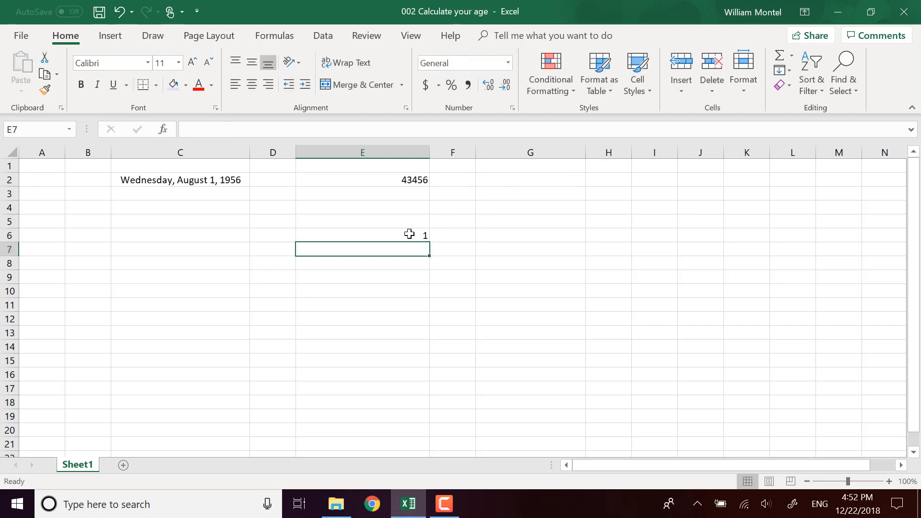
pyautogui.click(507, 63)
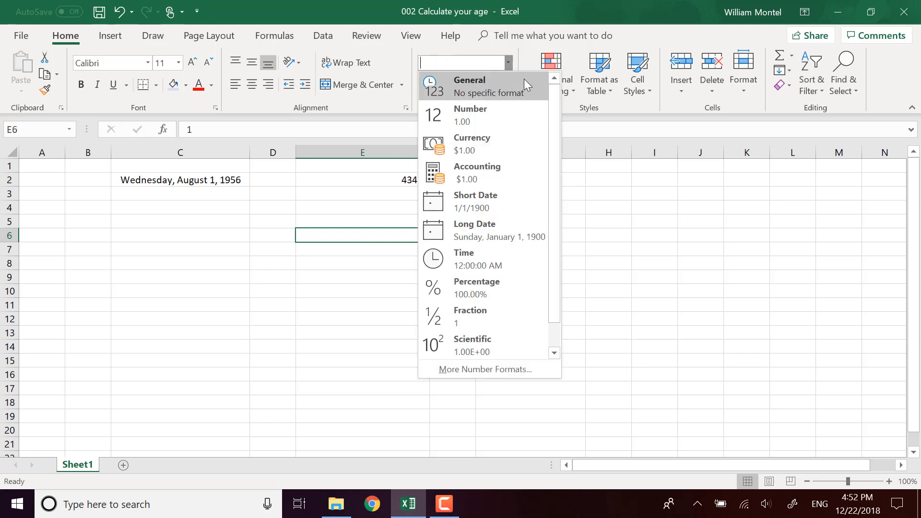
pyautogui.moveTo(512, 229)
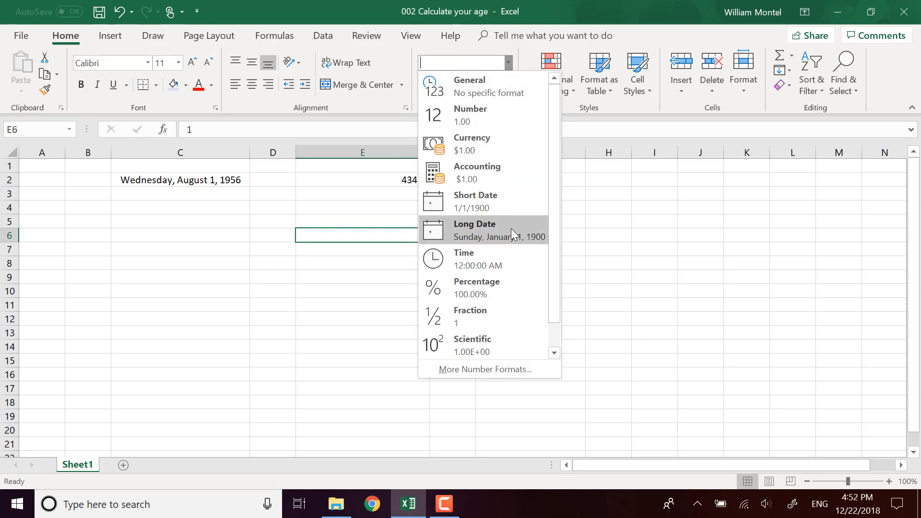
pyautogui.click(474, 229)
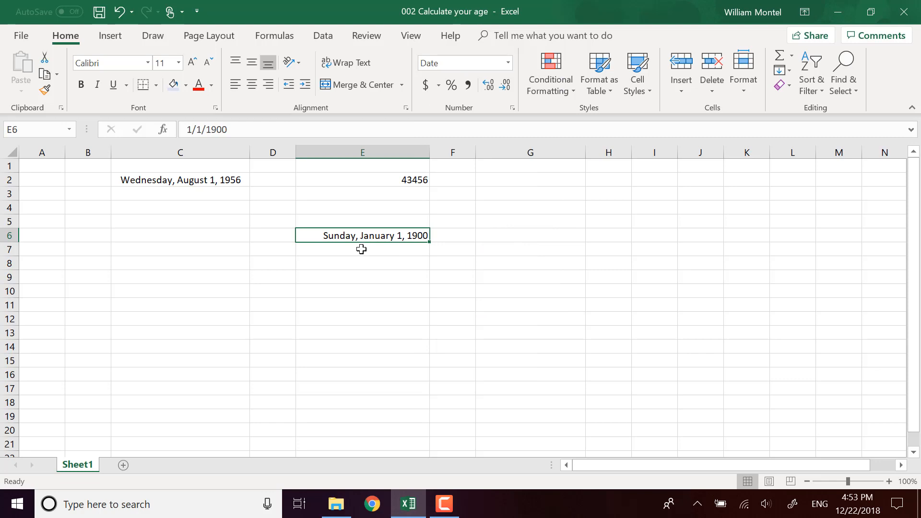
pyautogui.moveTo(418, 240)
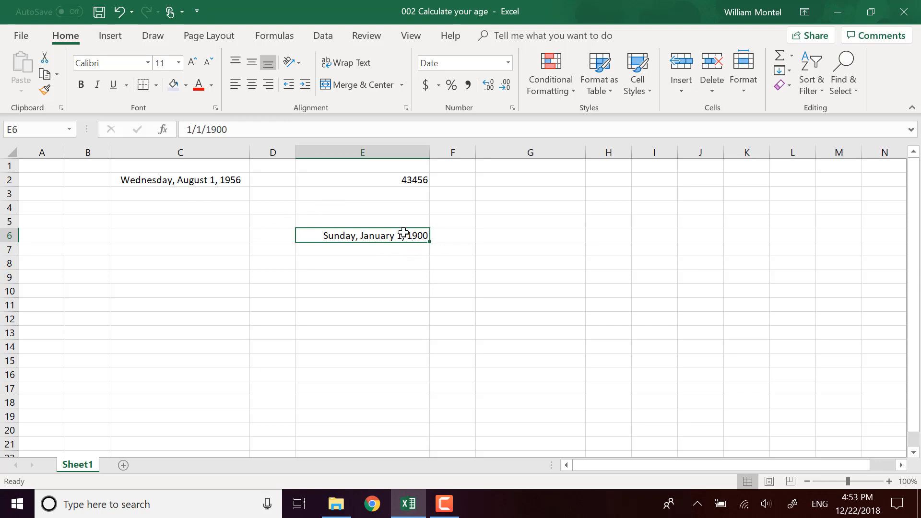
pyautogui.moveTo(379, 237)
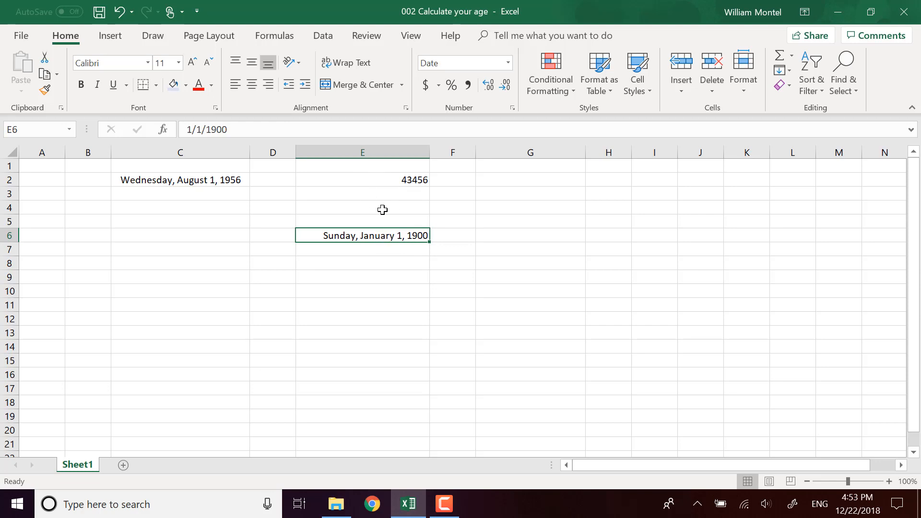
pyautogui.moveTo(289, 271)
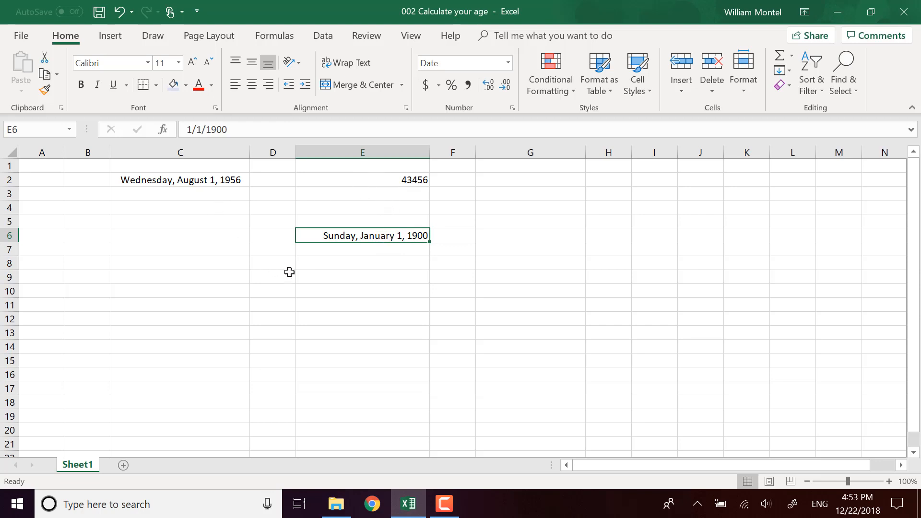
pyautogui.moveTo(308, 195)
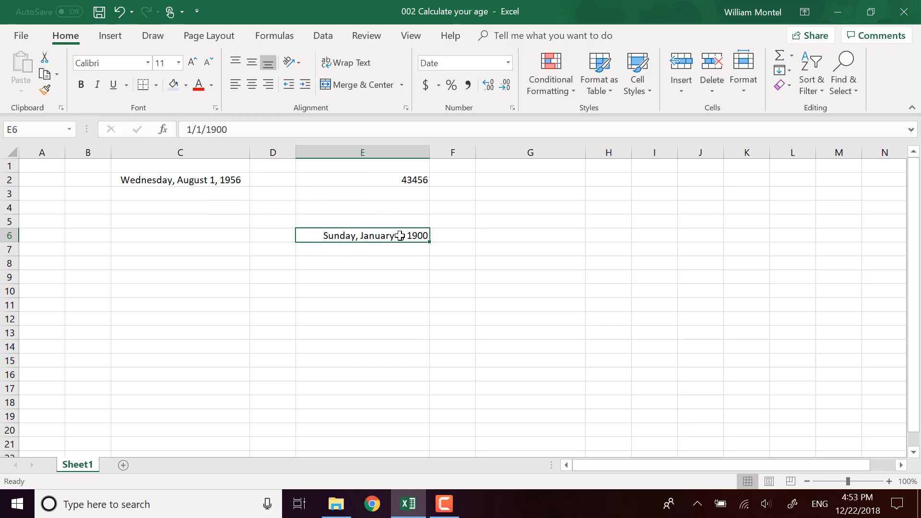
pyautogui.moveTo(357, 245)
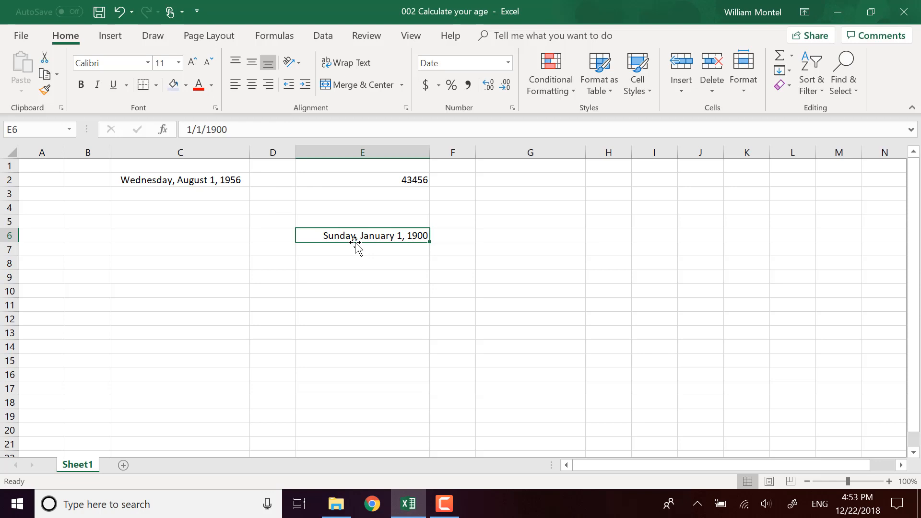
pyautogui.moveTo(427, 191)
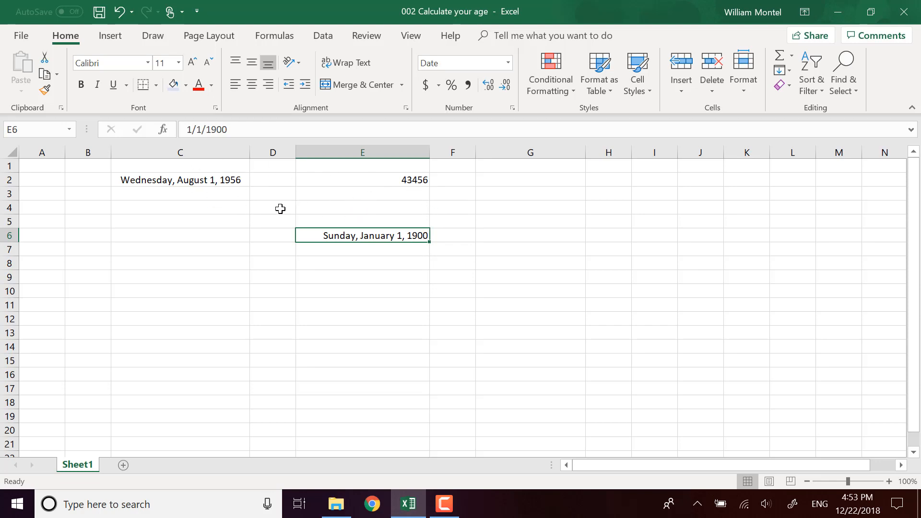
pyautogui.moveTo(393, 244)
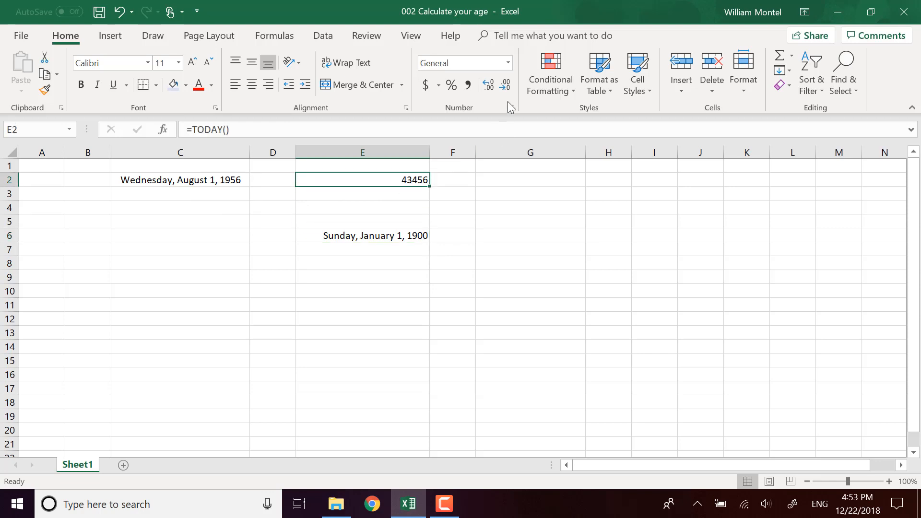
# Format today's date in E2 back to Long Date
pyautogui.click(507, 63)
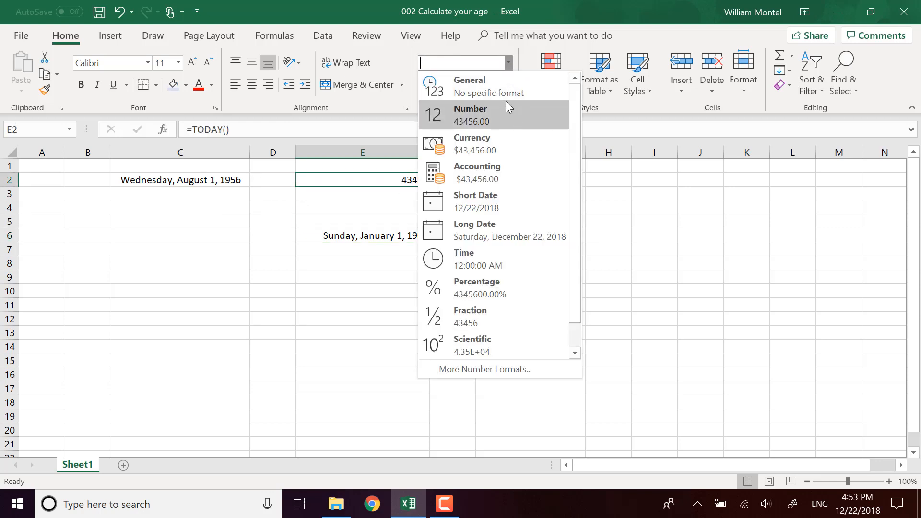
pyautogui.click(474, 229)
pyautogui.write('=')
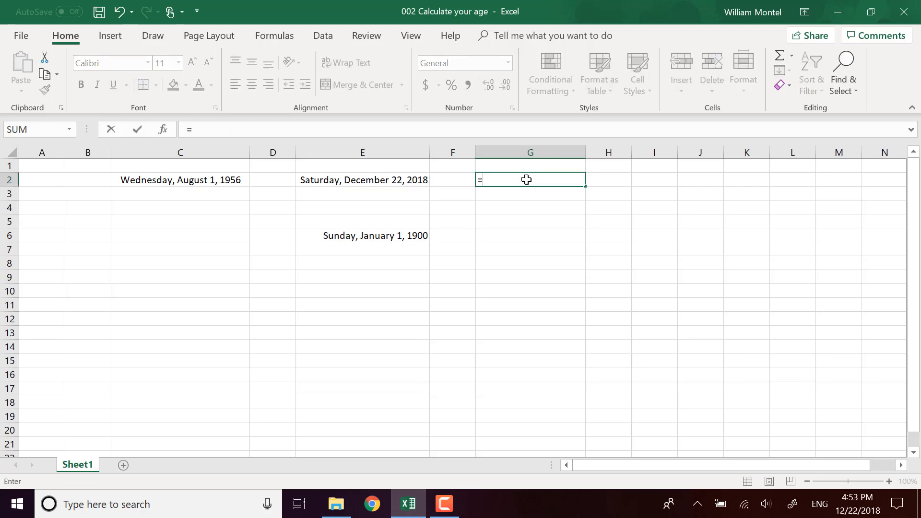
# Compute =E2-C2 in G2, giving a 22788-day difference, and move to I2
pyautogui.click(363, 179)
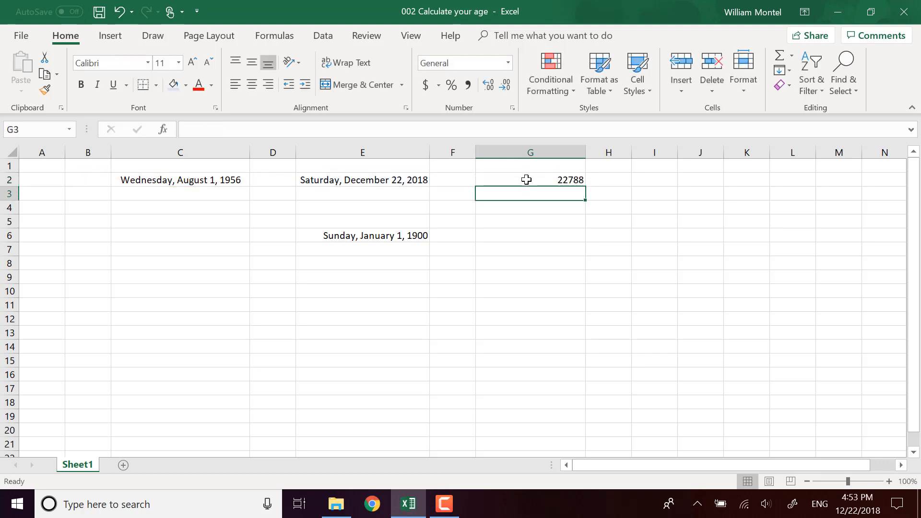
pyautogui.click(530, 180)
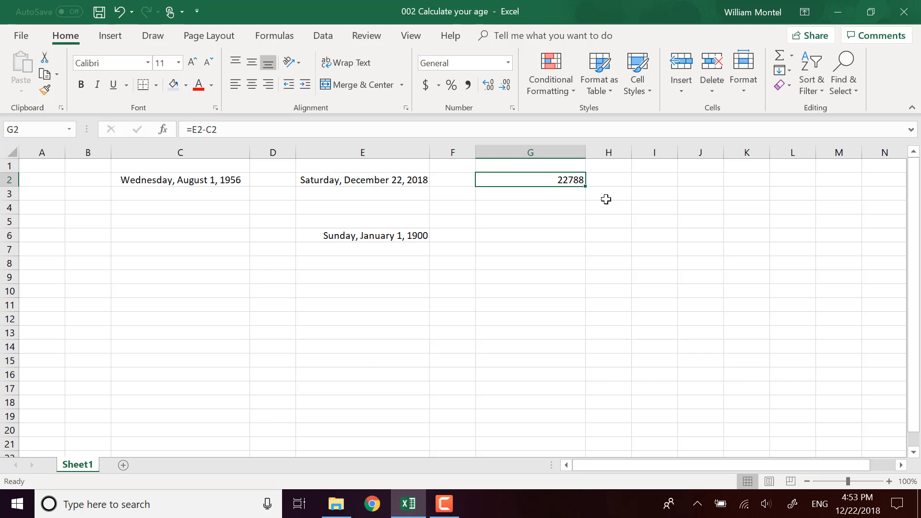
pyautogui.moveTo(506, 252)
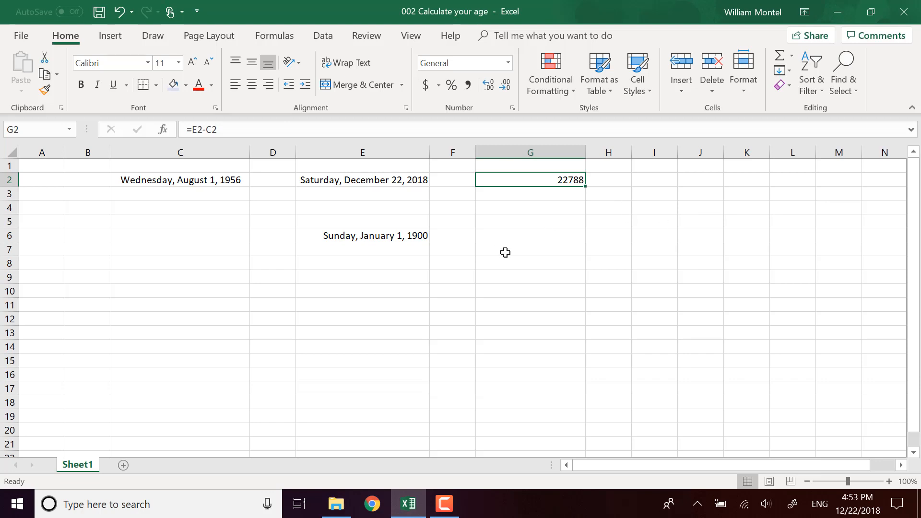
pyautogui.moveTo(360, 263)
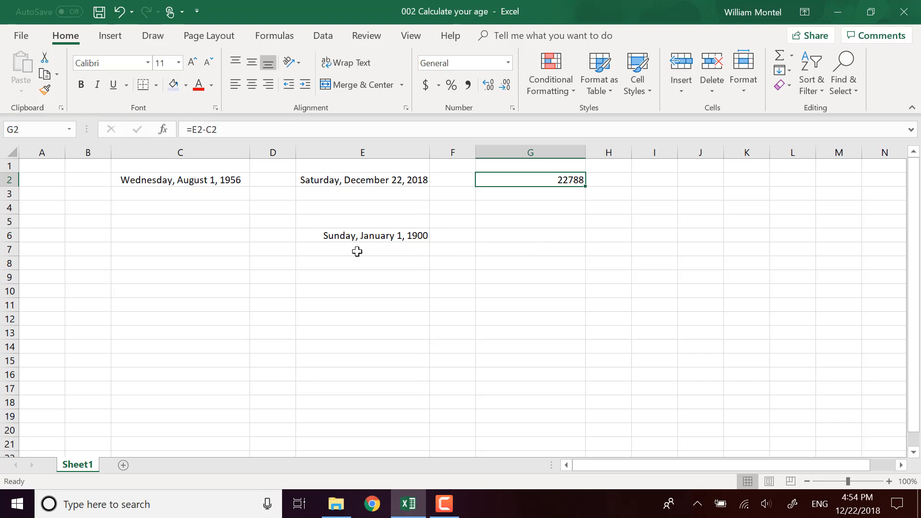
pyautogui.moveTo(656, 185)
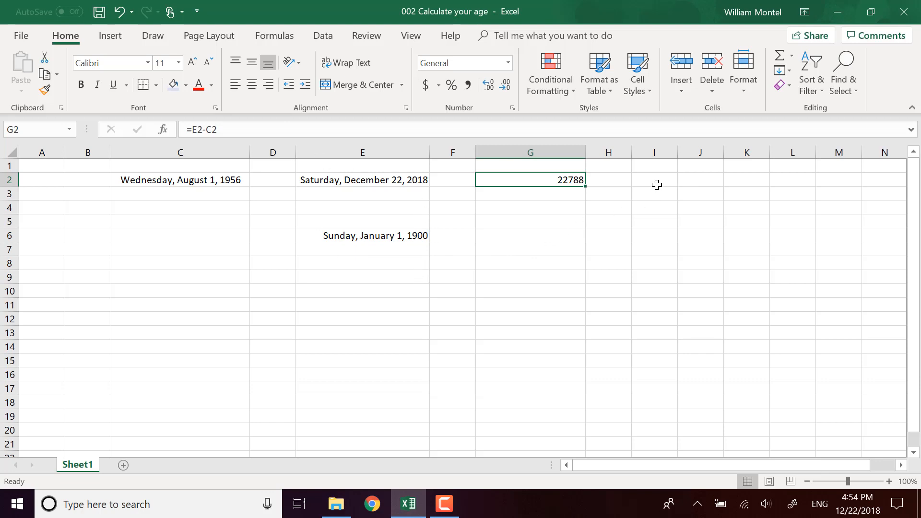
pyautogui.moveTo(536, 227)
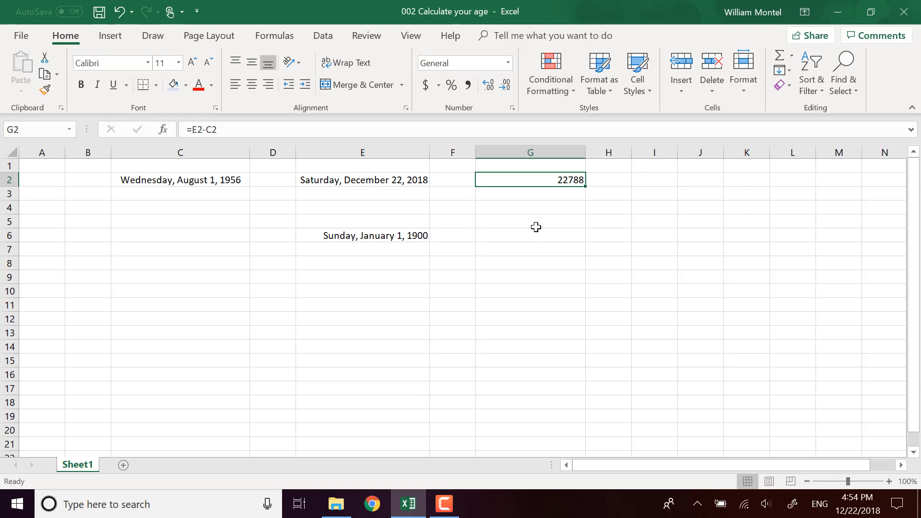
pyautogui.moveTo(312, 227)
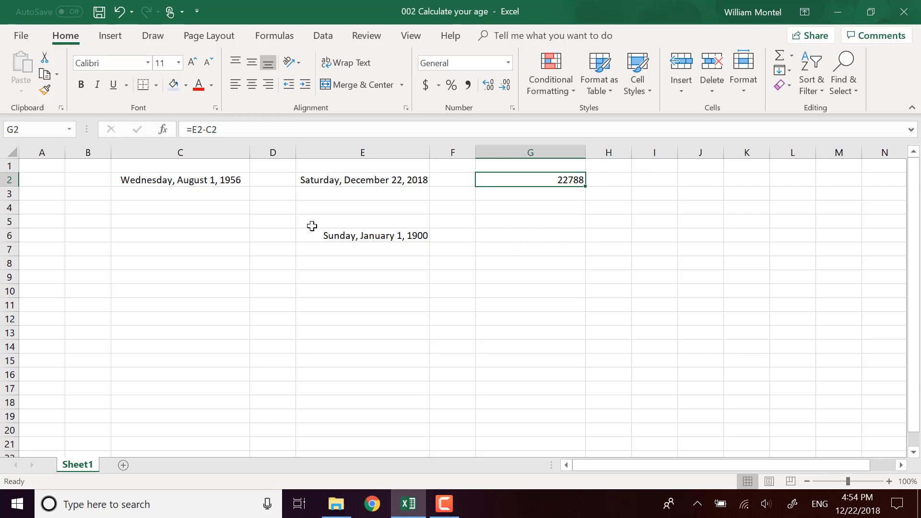
pyautogui.moveTo(633, 186)
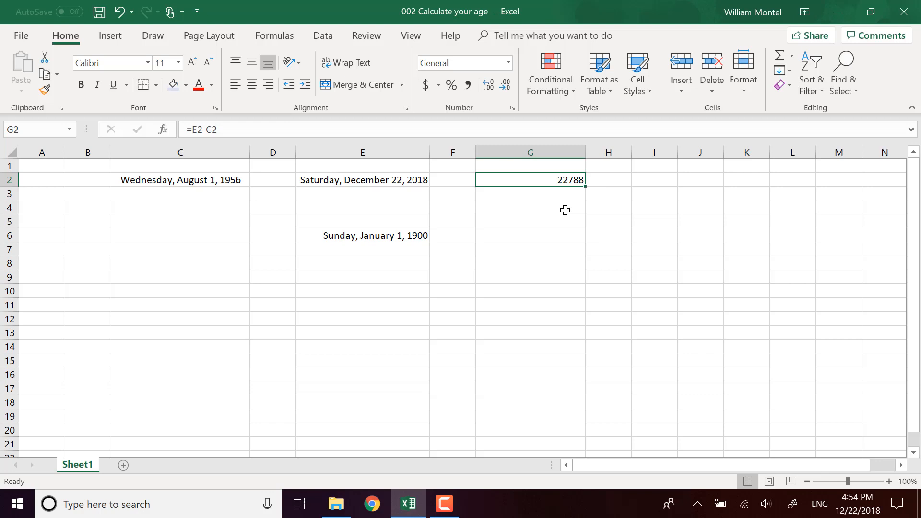
pyautogui.moveTo(238, 202)
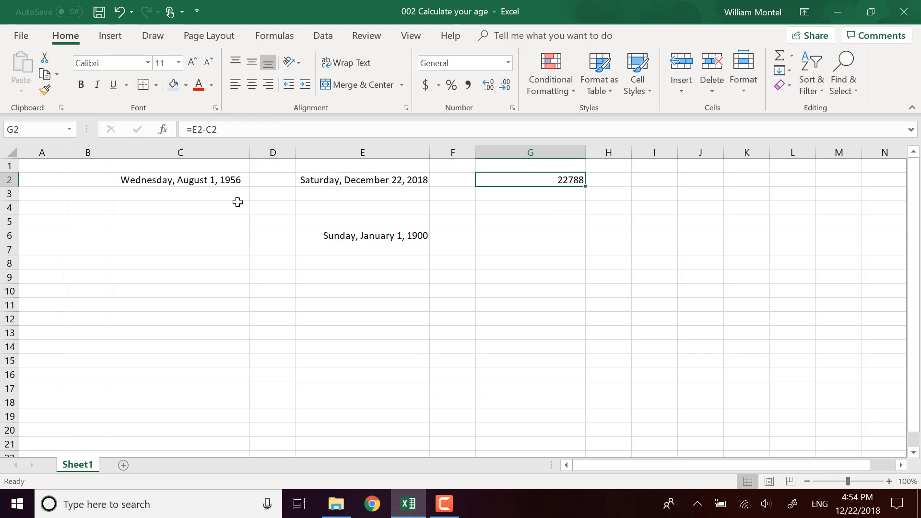
pyautogui.moveTo(271, 203)
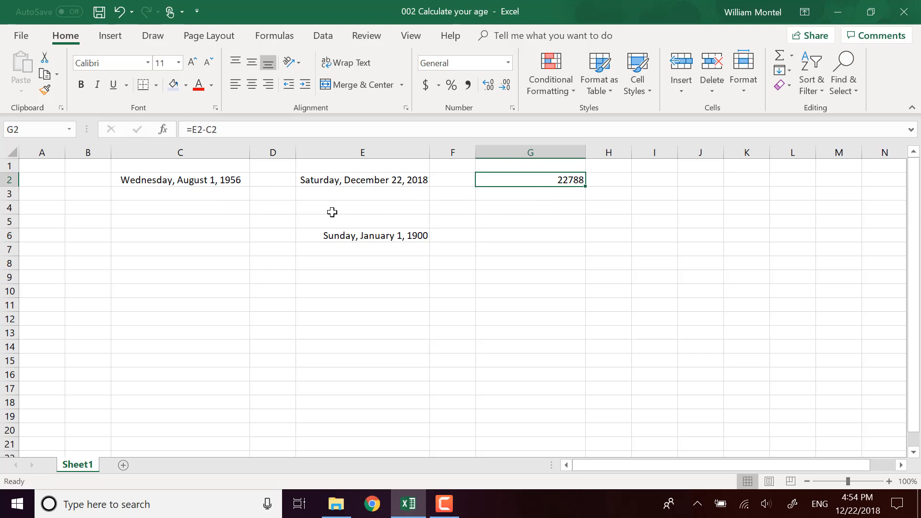
pyautogui.moveTo(615, 247)
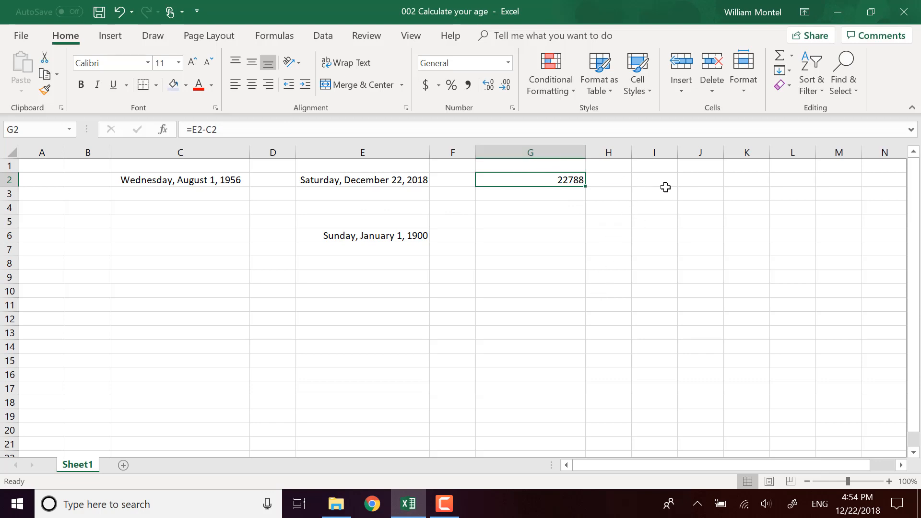
pyautogui.moveTo(648, 219)
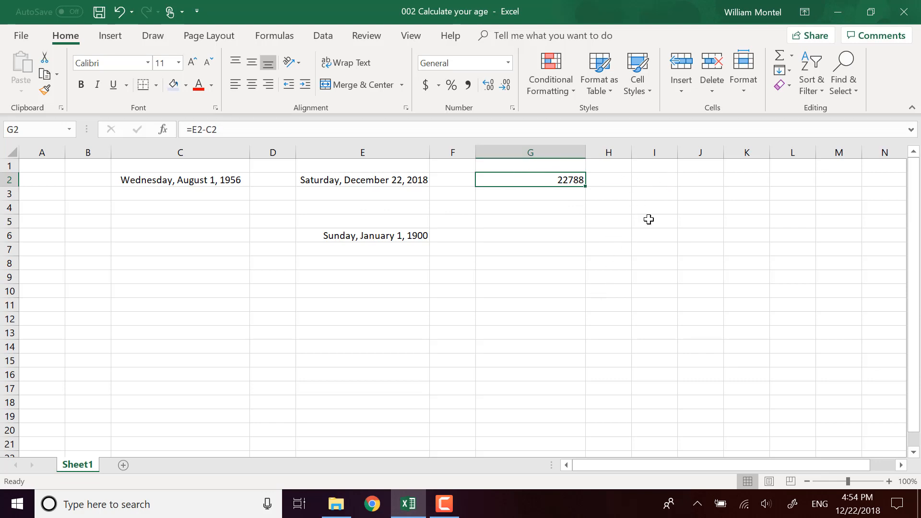
pyautogui.moveTo(652, 186)
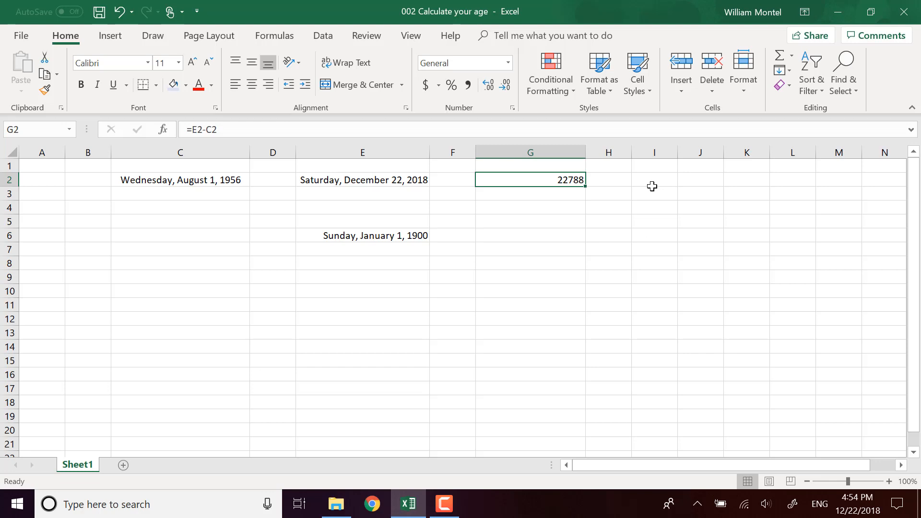
pyautogui.click(653, 180)
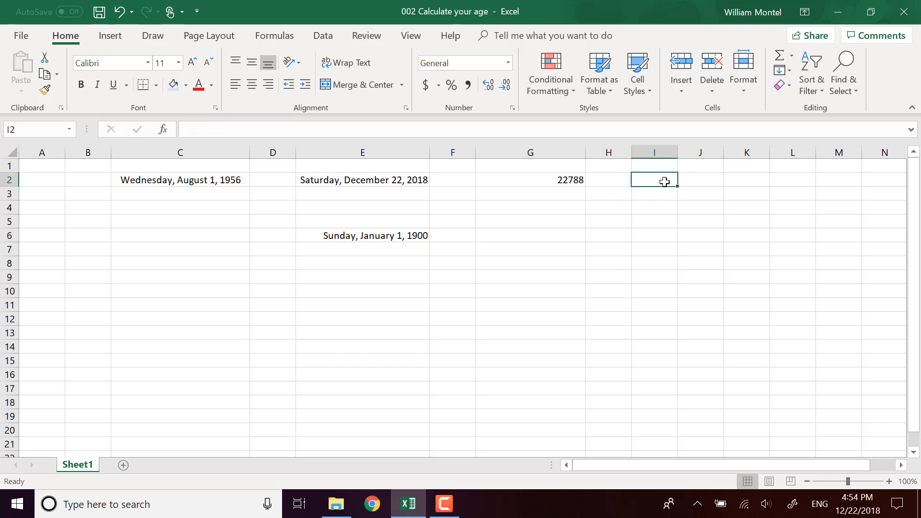
# Enter =DATEDIF(C2,E2,"y") in I2, giving an age of 62 years
pyautogui.write('=date')
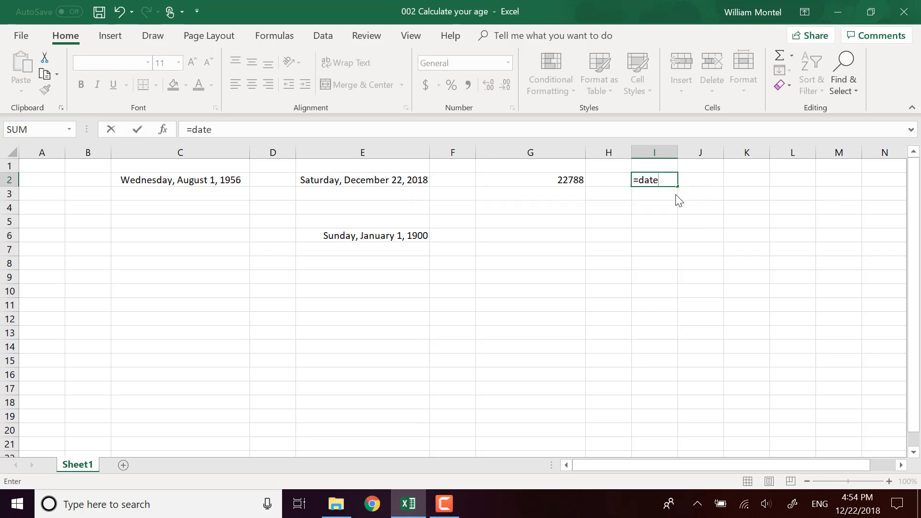
pyautogui.write('if(')
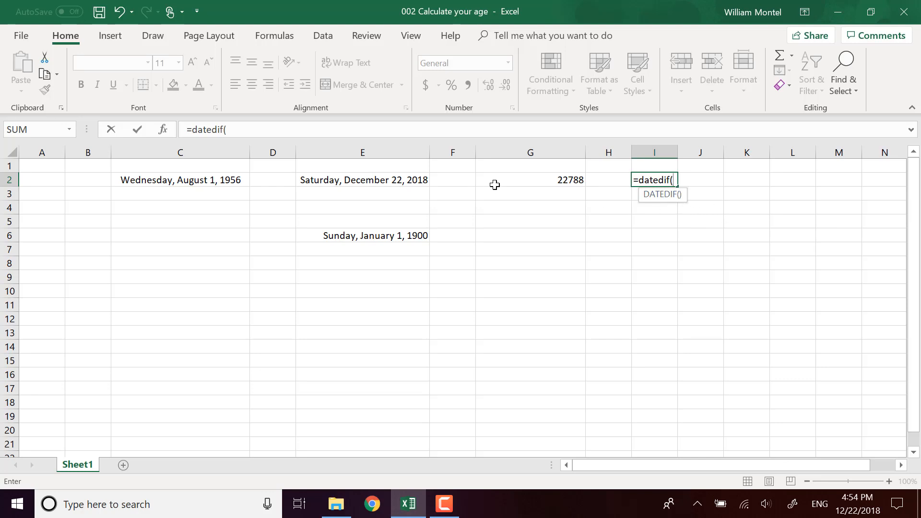
pyautogui.moveTo(443, 199)
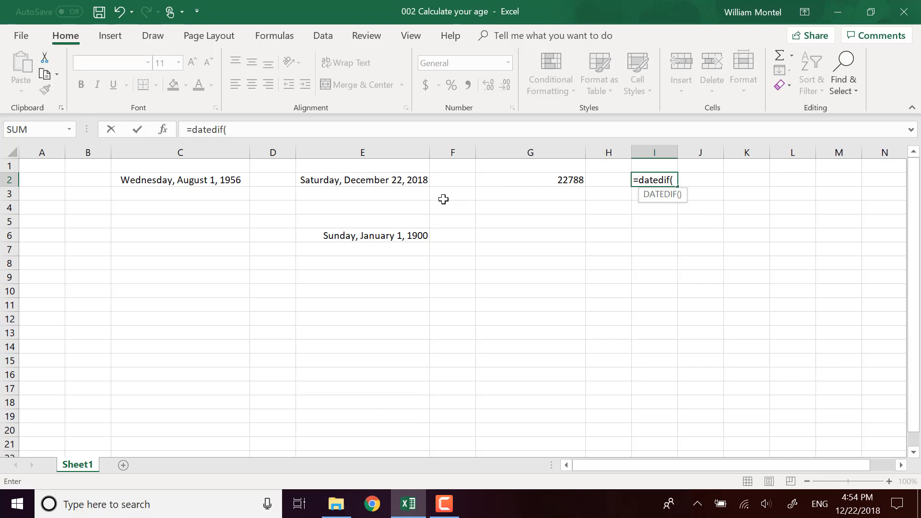
pyautogui.click(181, 179)
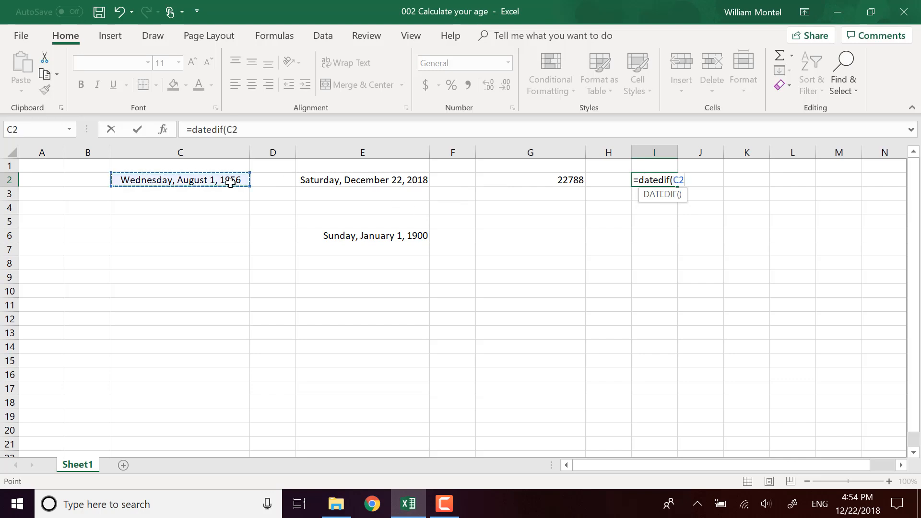
pyautogui.click(363, 179)
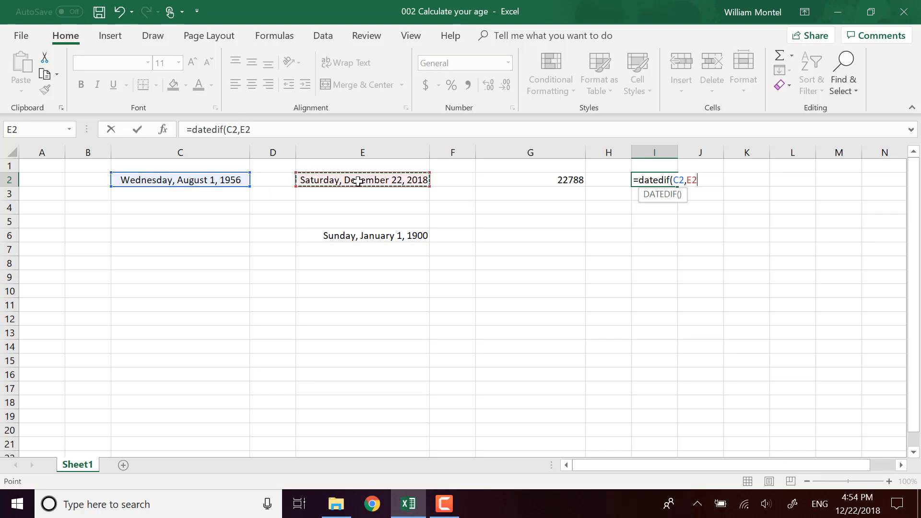
pyautogui.write(',')
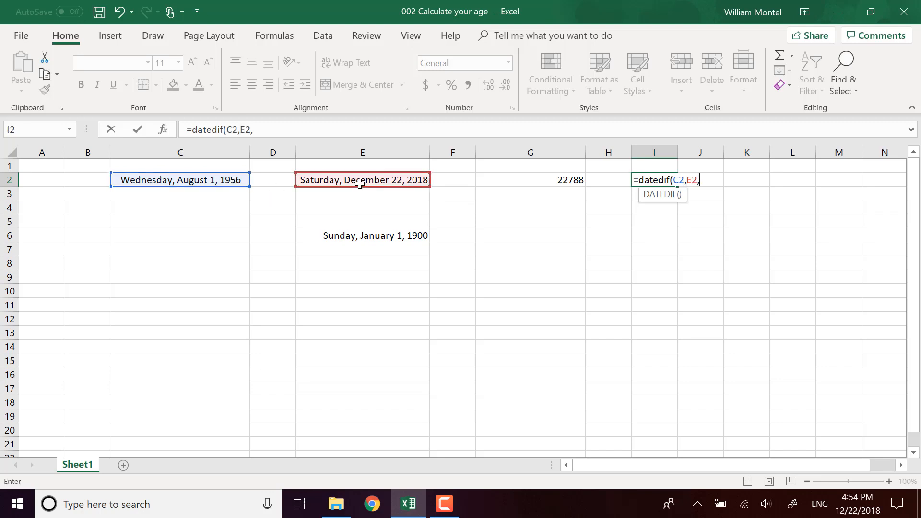
pyautogui.write('"')
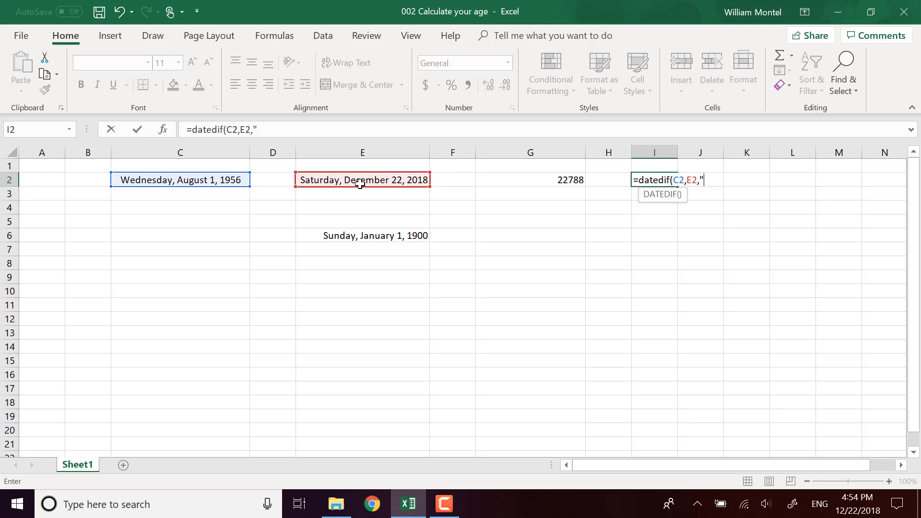
pyautogui.write('y')
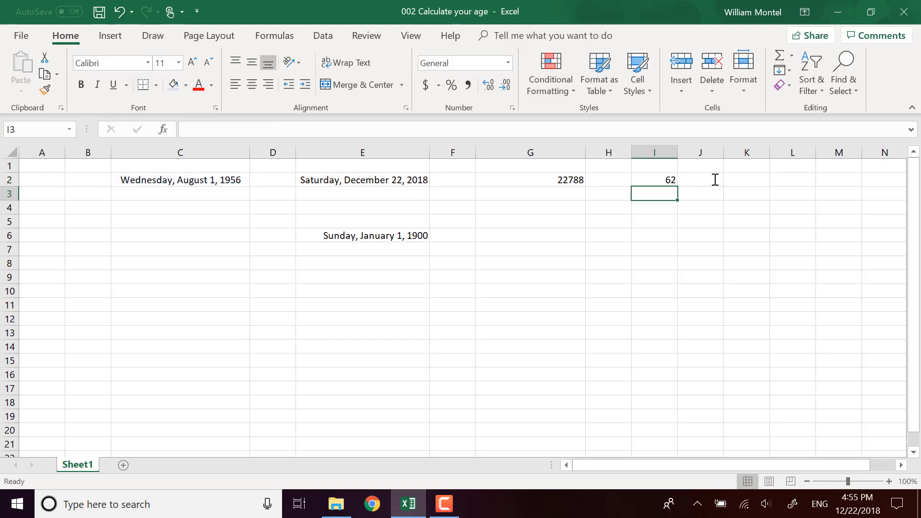
pyautogui.click(653, 180)
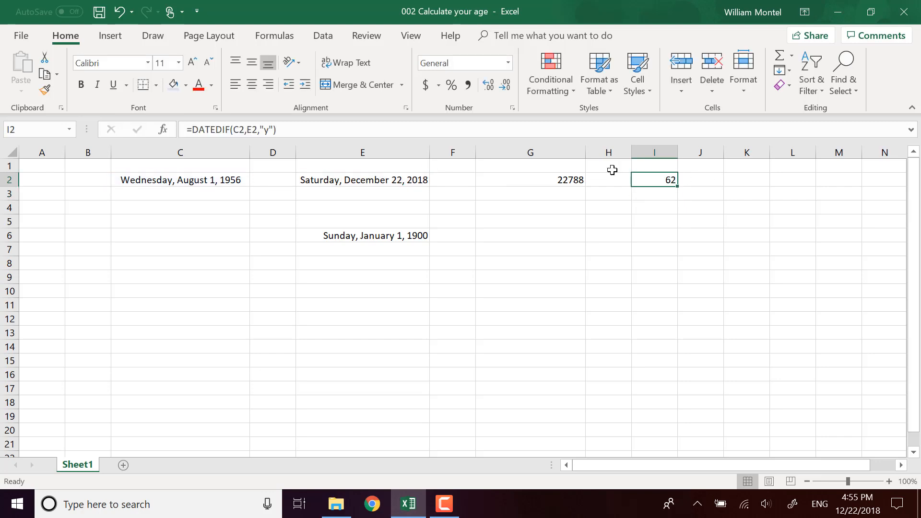
# Label I2's result in J2 and start the total-months DATEDIF formula in I3
pyautogui.click(699, 179)
pyautogui.write('years')
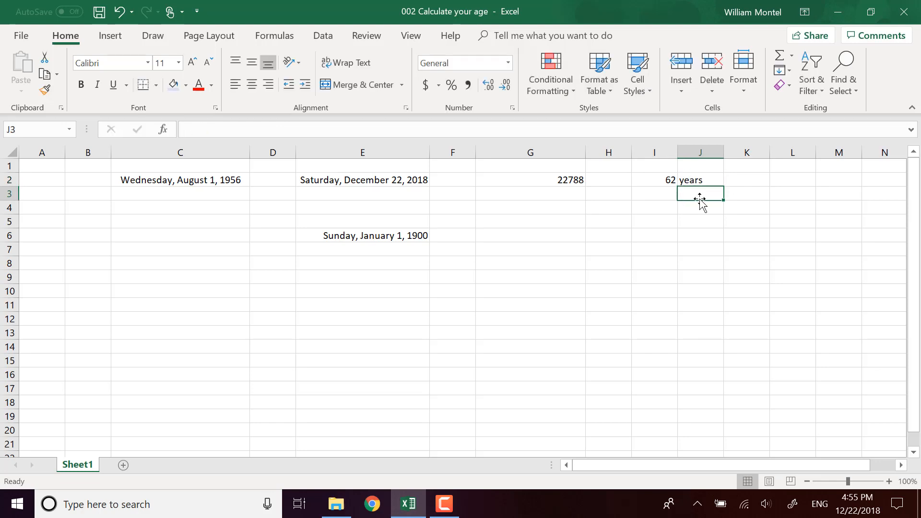
pyautogui.write('mot')
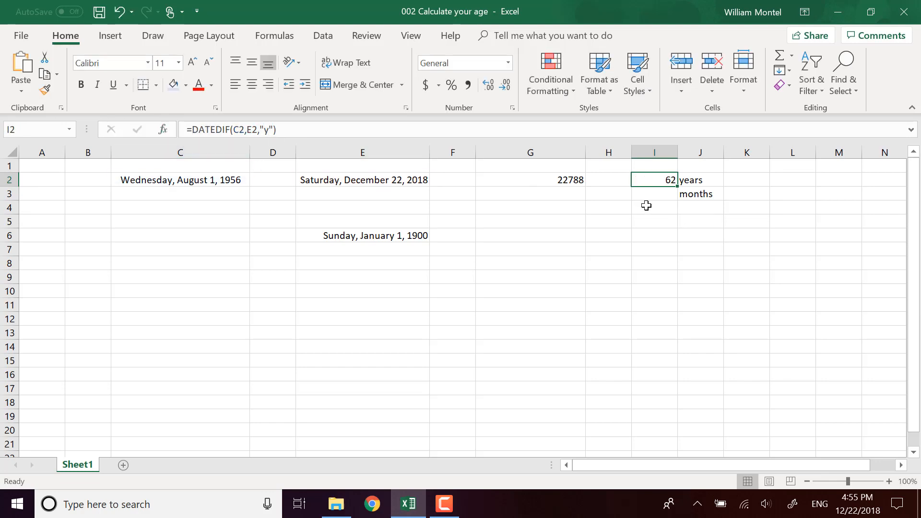
pyautogui.doubleClick(653, 192)
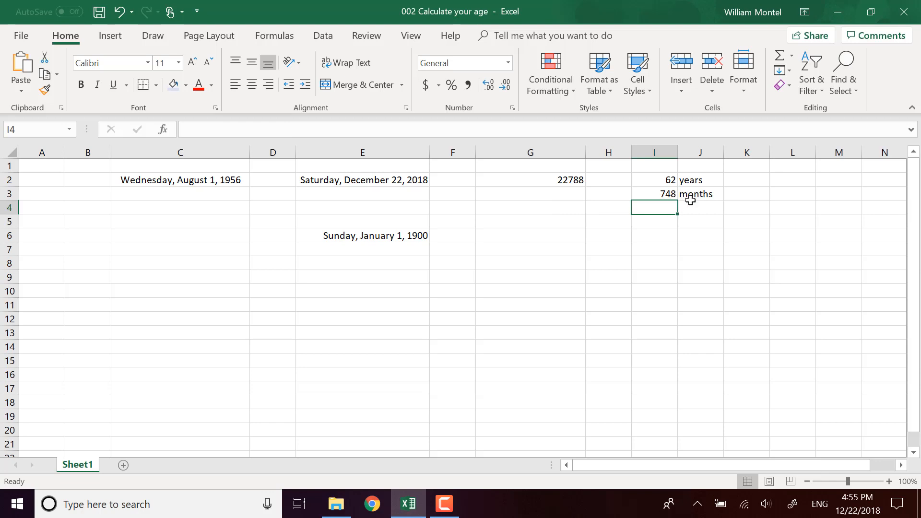
pyautogui.moveTo(709, 185)
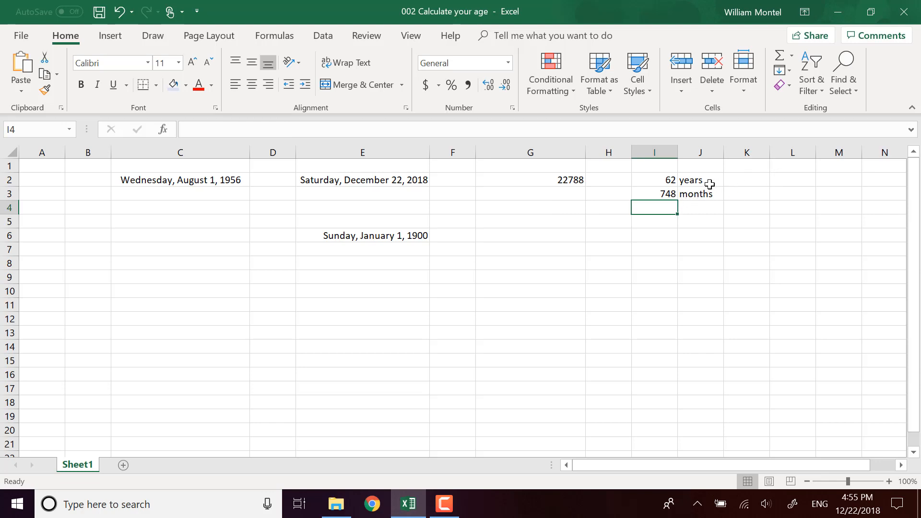
pyautogui.moveTo(672, 248)
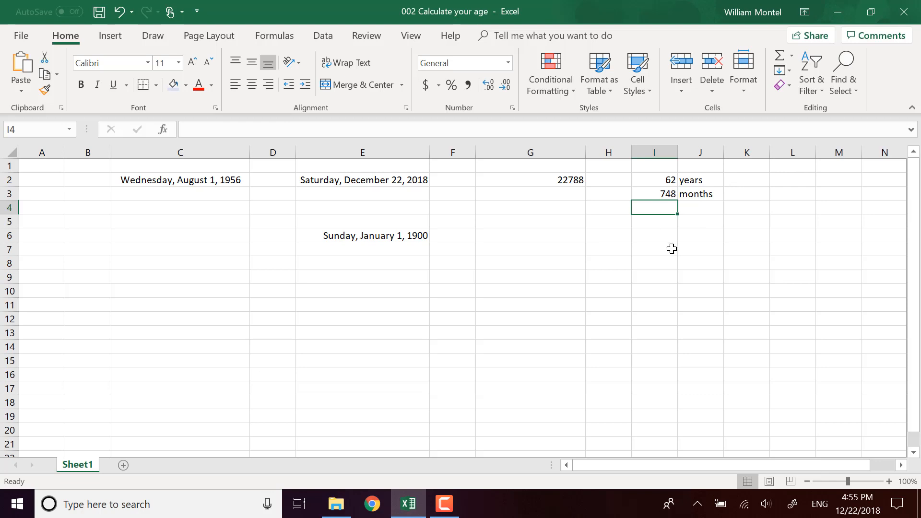
pyautogui.moveTo(680, 203)
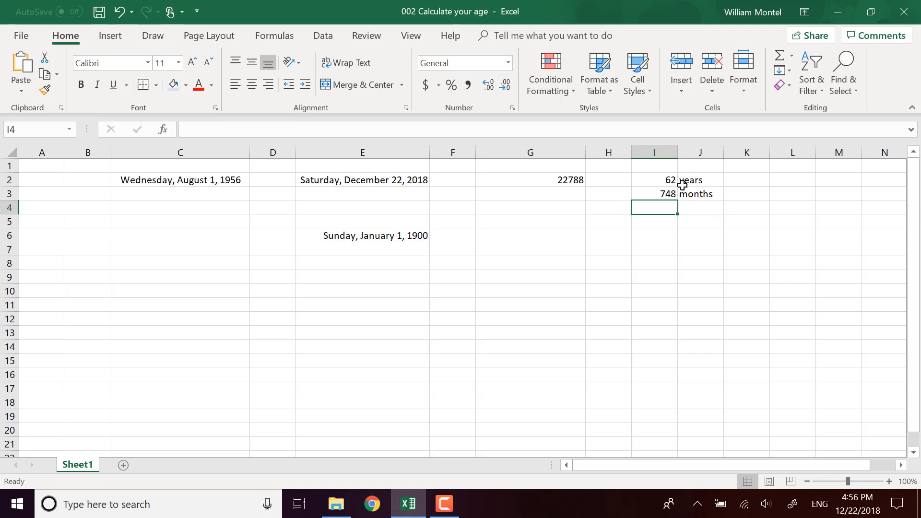
pyautogui.moveTo(674, 209)
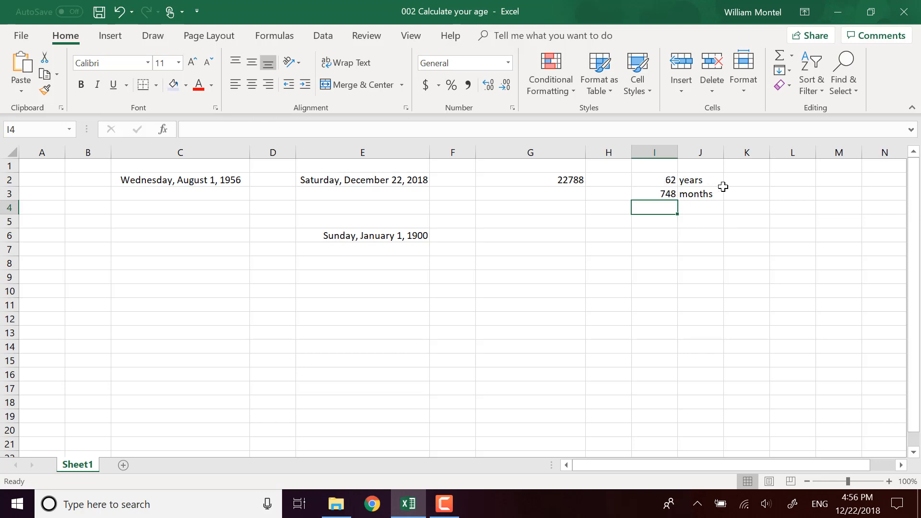
pyautogui.moveTo(207, 184)
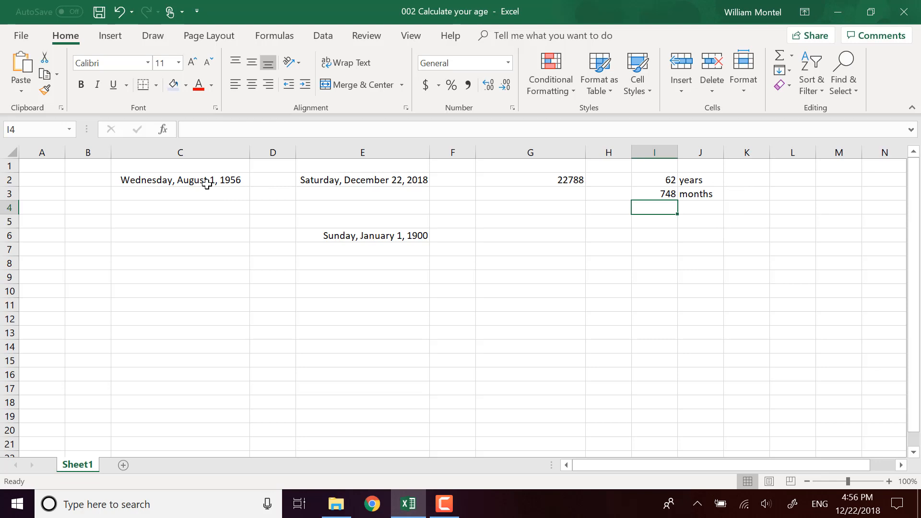
pyautogui.moveTo(213, 185)
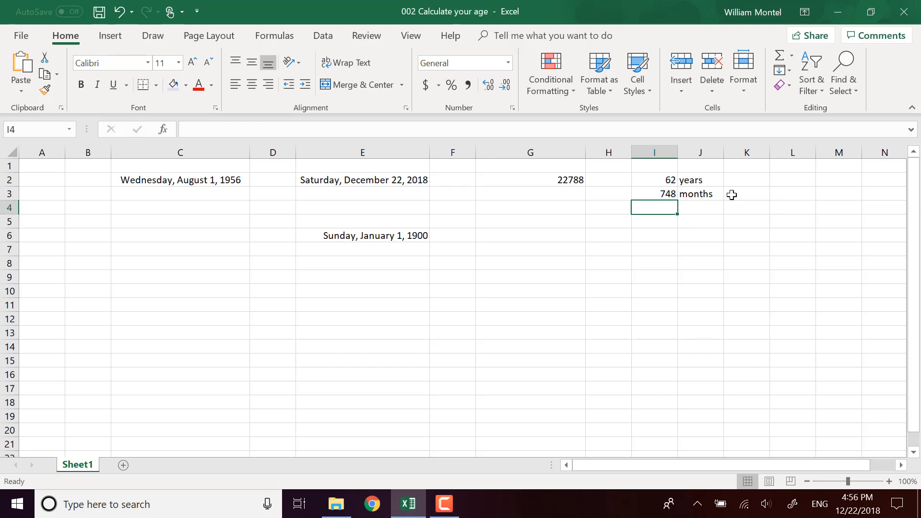
pyautogui.moveTo(675, 186)
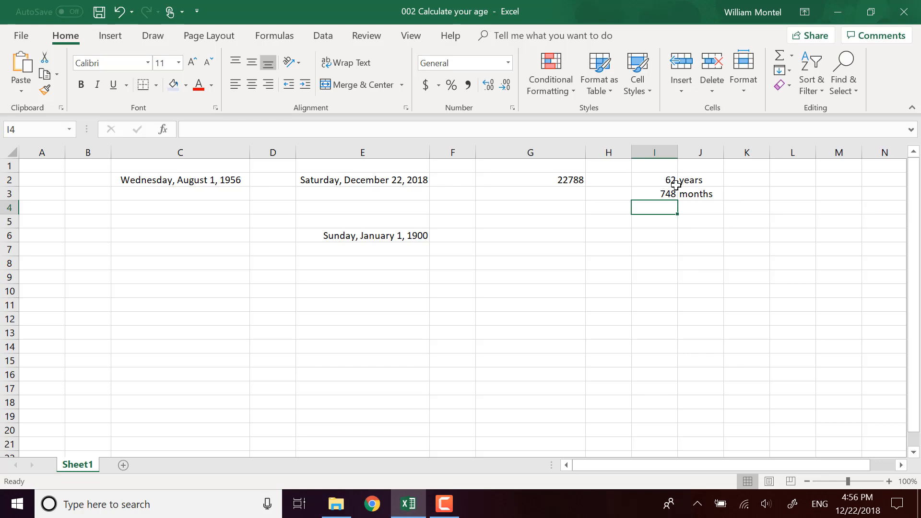
# Reuse the I2 formula in K2 with "ym", giving 4 leftover months
pyautogui.click(653, 179)
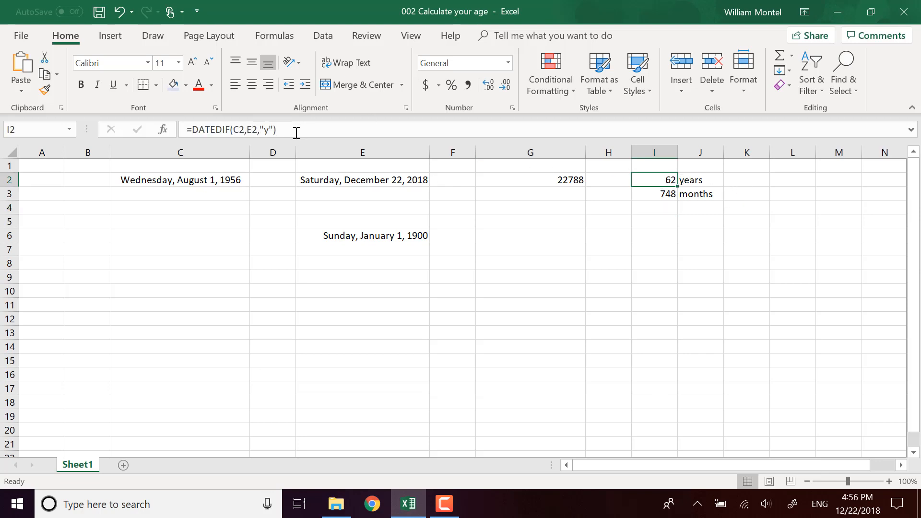
pyautogui.moveTo(296, 130)
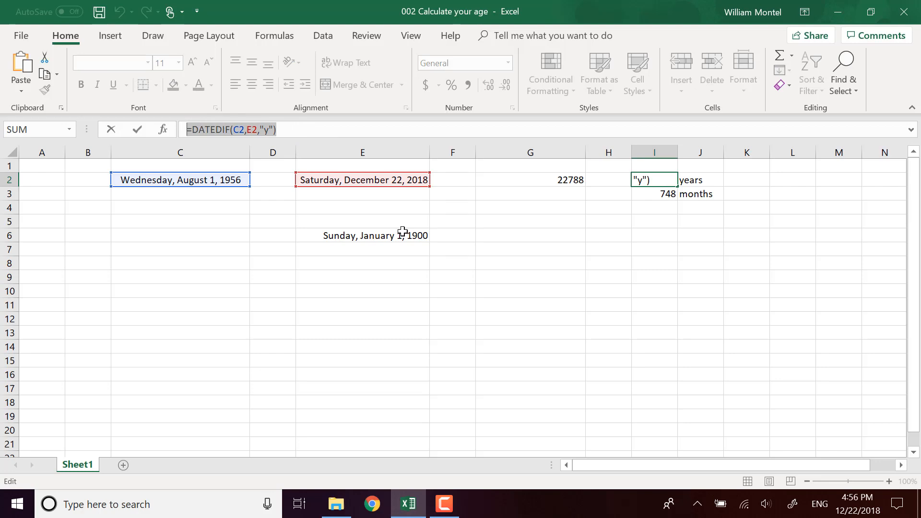
pyautogui.moveTo(287, 135)
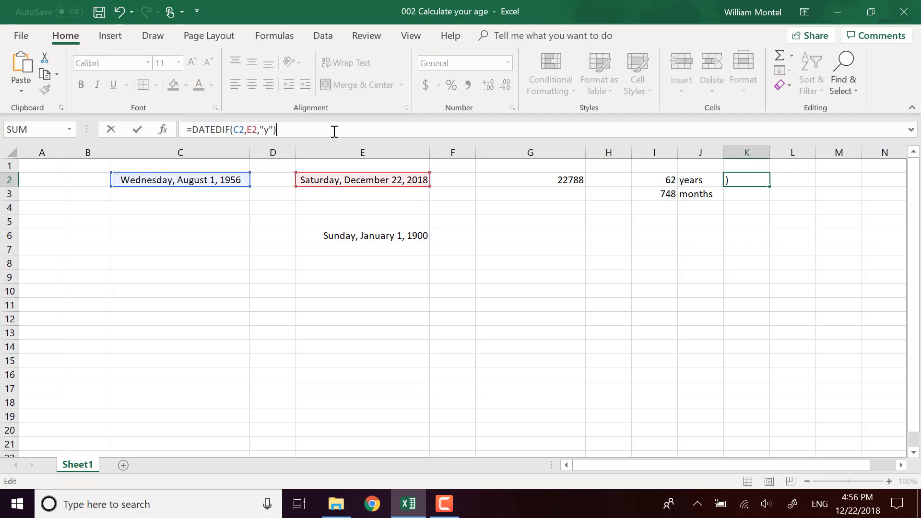
pyautogui.write('m')
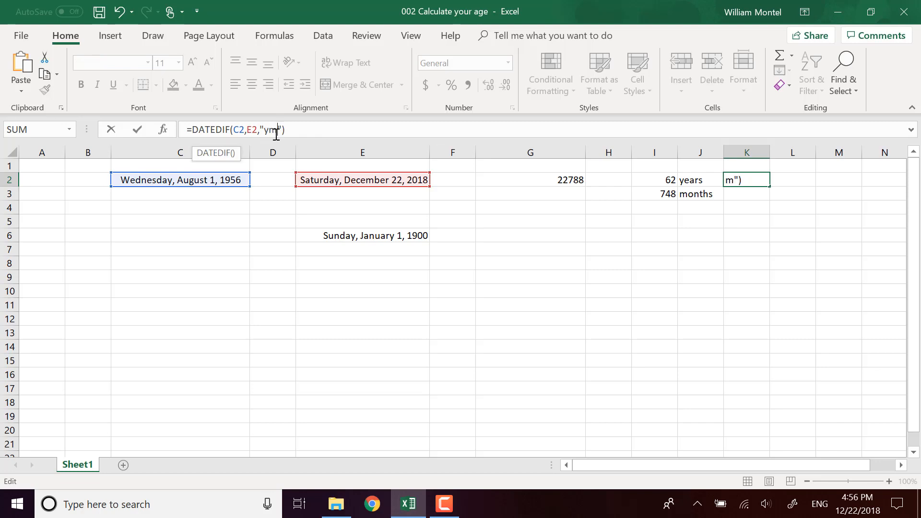
pyautogui.press('Enter')
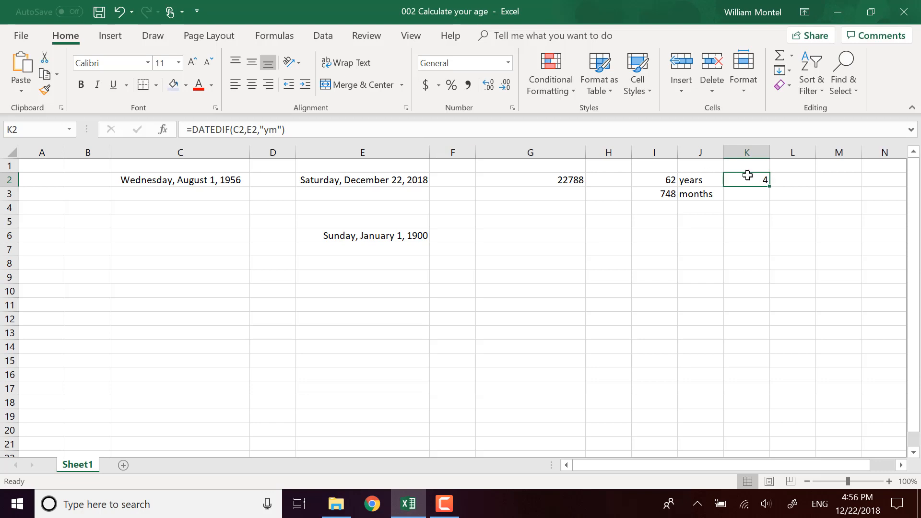
# Add the 'months' label in L2 beside the leftover months
pyautogui.write('mon')
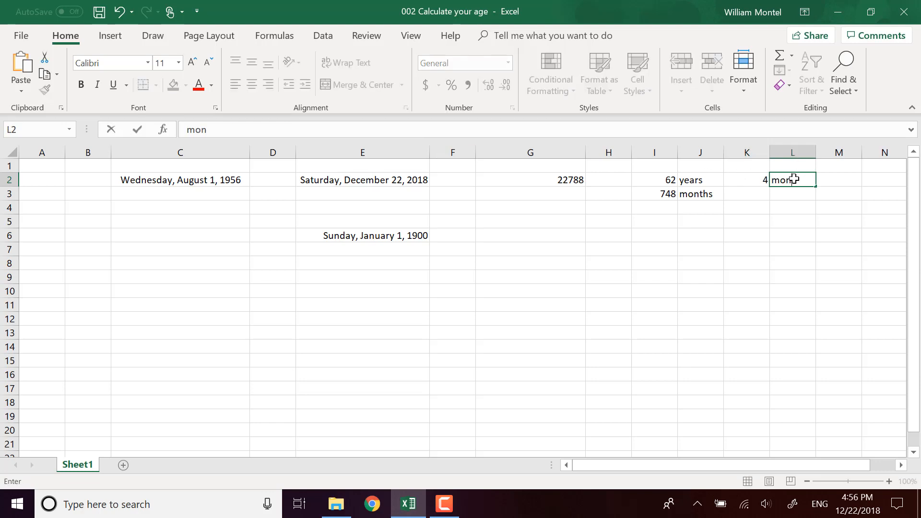
pyautogui.press('enter')
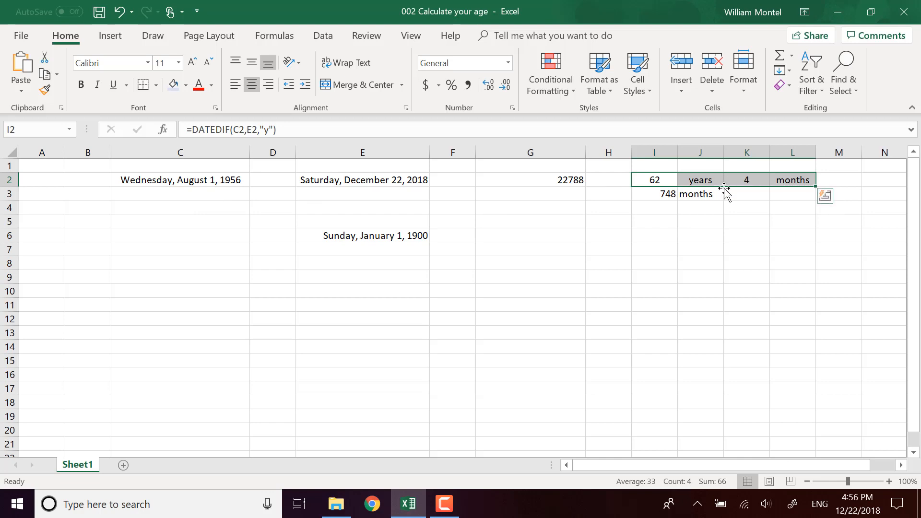
pyautogui.moveTo(679, 188)
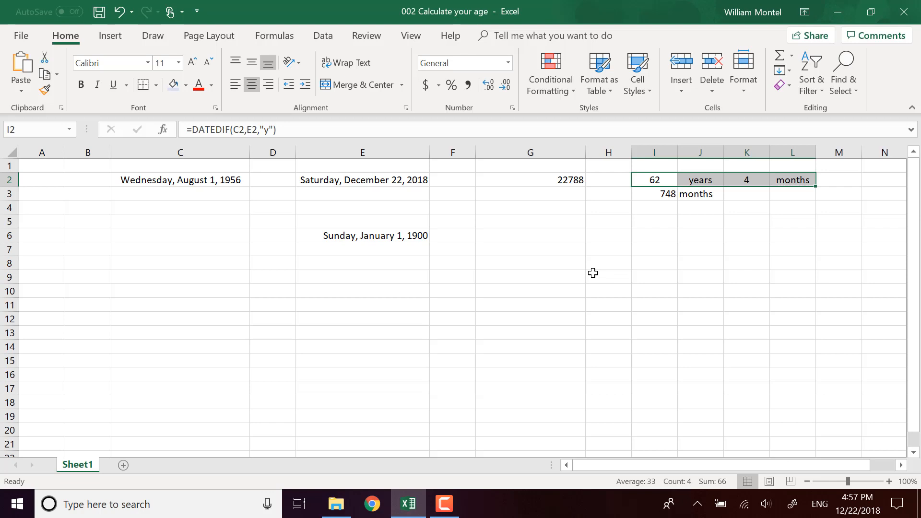
pyautogui.moveTo(299, 236)
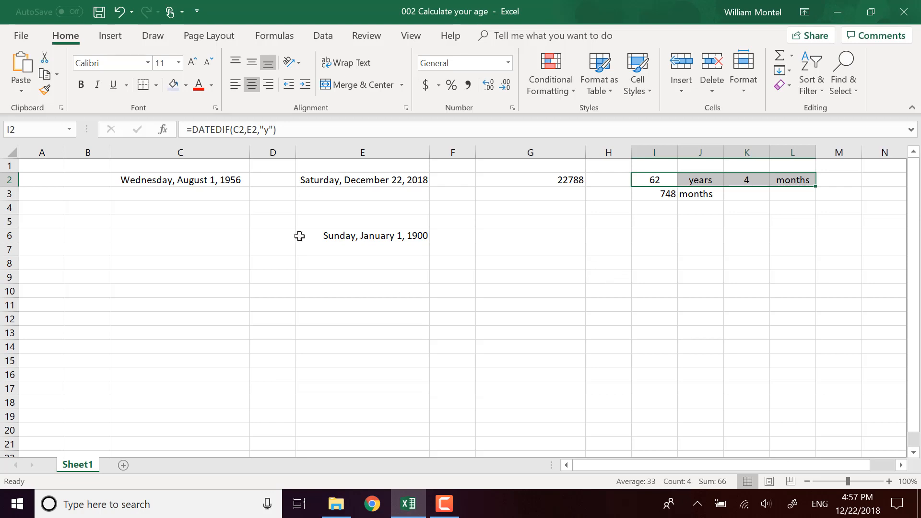
pyautogui.moveTo(646, 284)
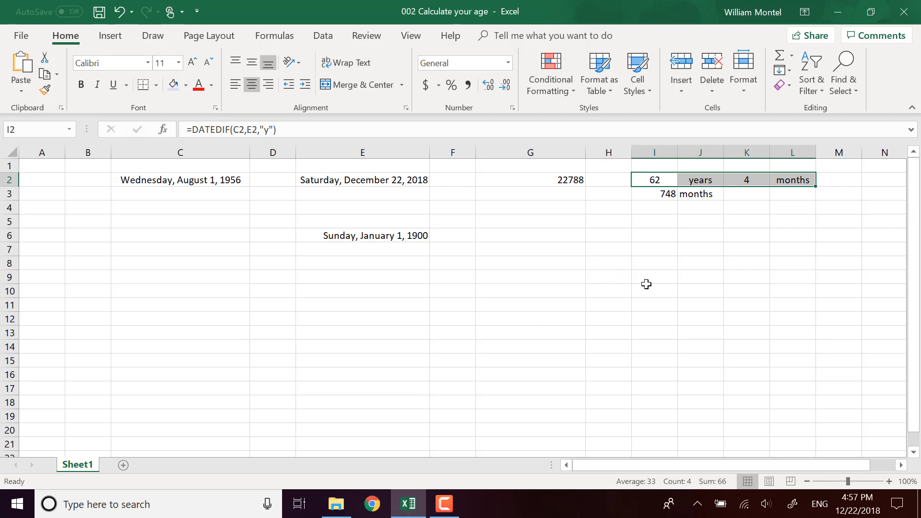
pyautogui.moveTo(539, 353)
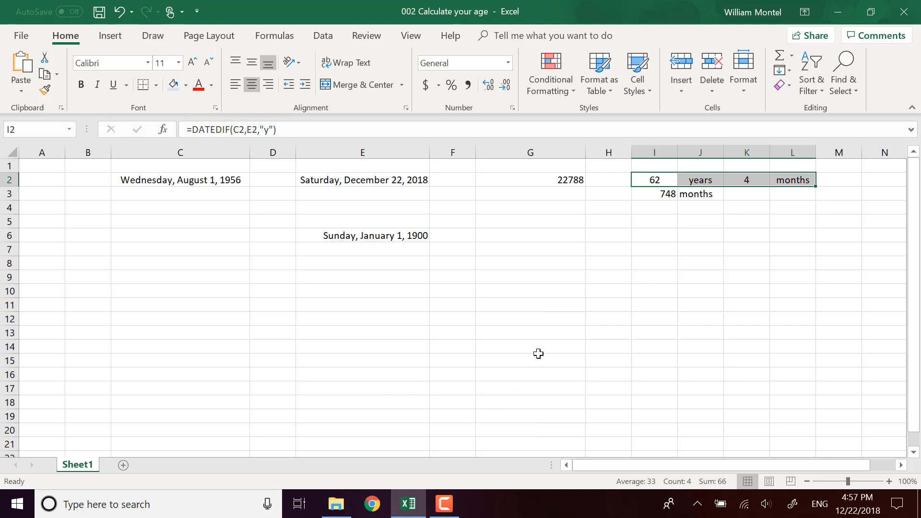
pyautogui.moveTo(602, 271)
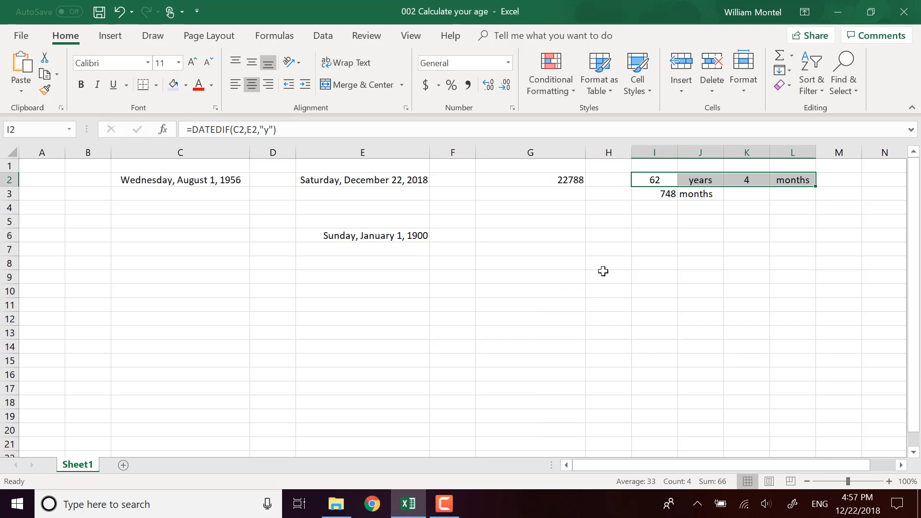